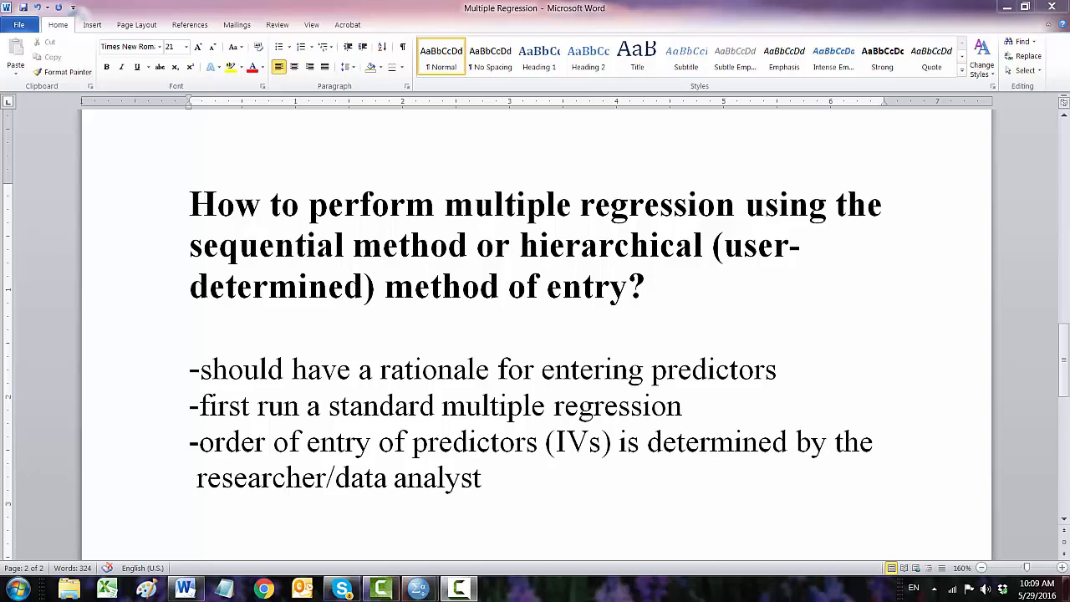
# Step: Review the planned predictor entry order in the Word notes before switching to SPSS
pyautogui.click(405, 588)
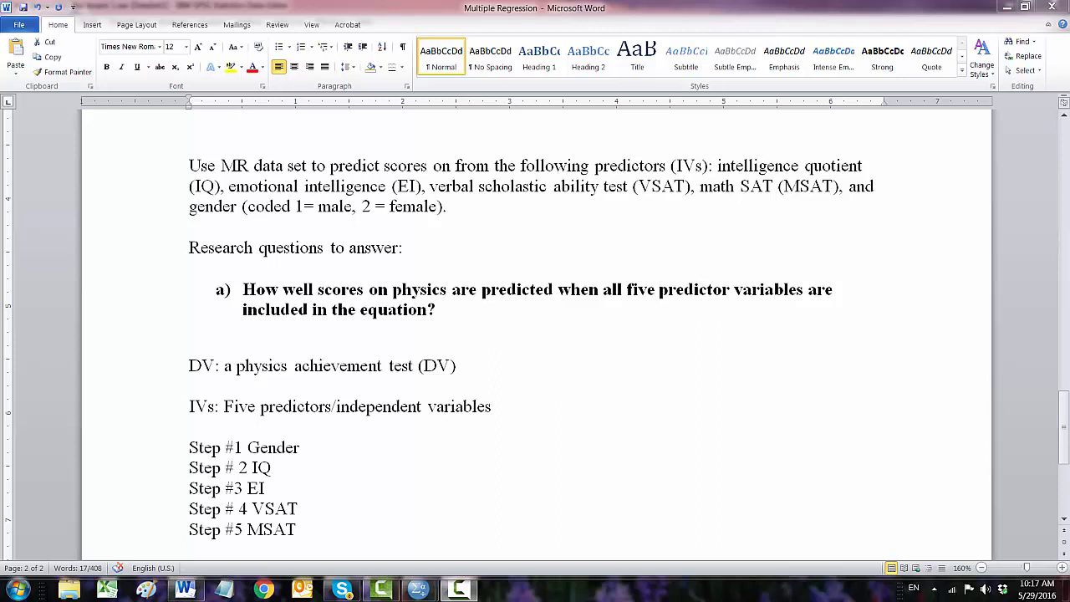
pyautogui.moveTo(259, 453)
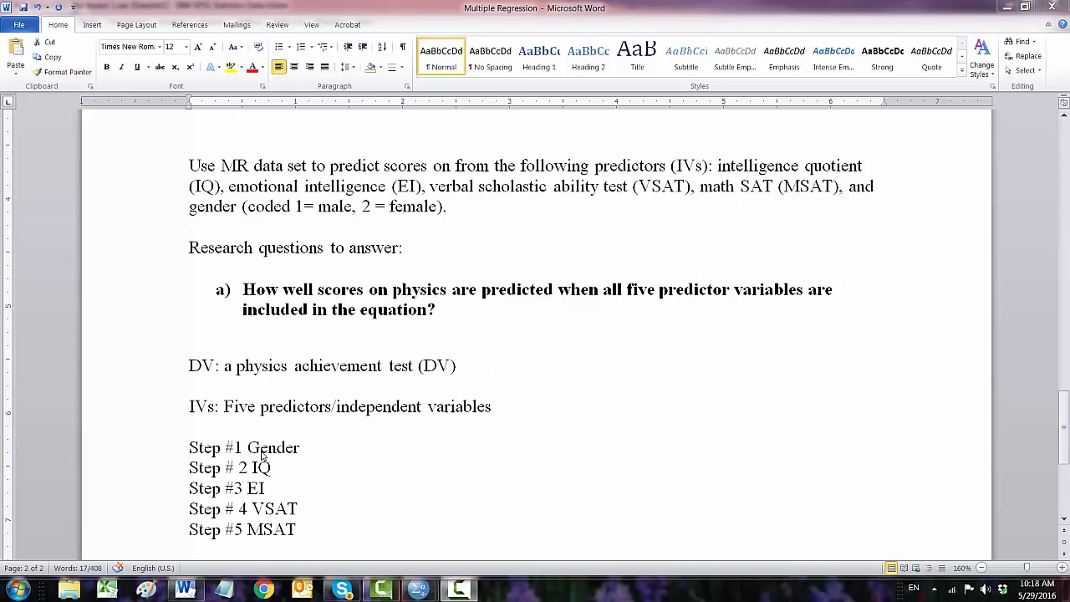
pyautogui.moveTo(306, 398)
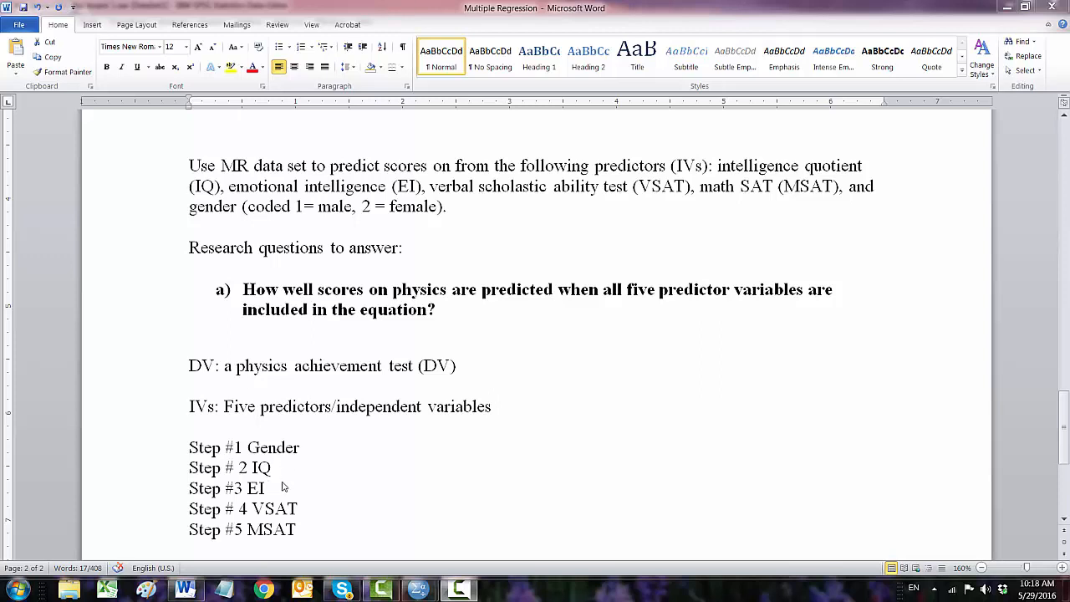
pyautogui.moveTo(258, 531)
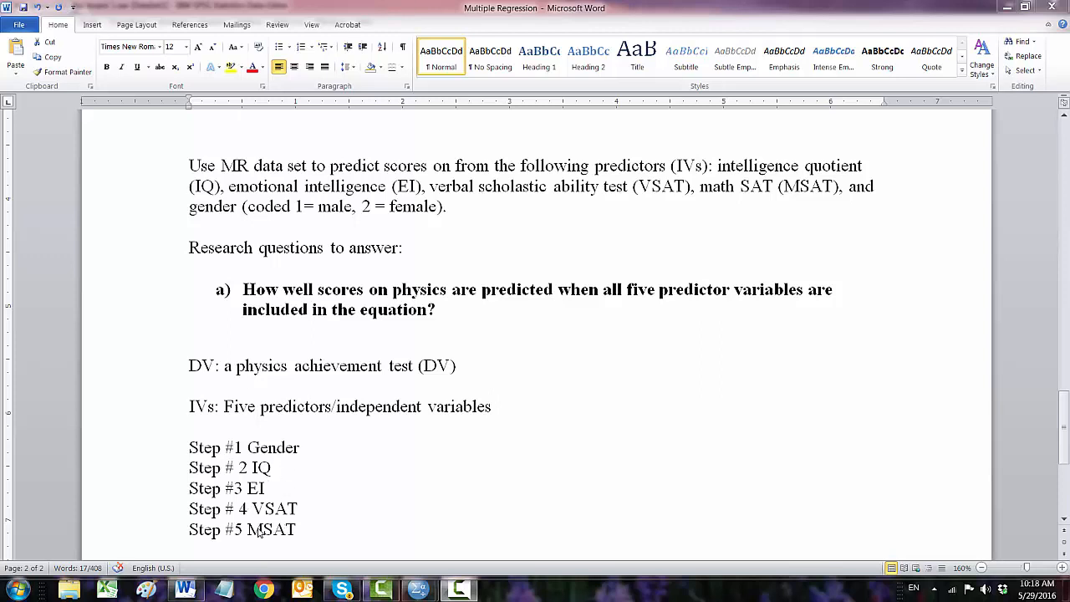
pyautogui.moveTo(271, 548)
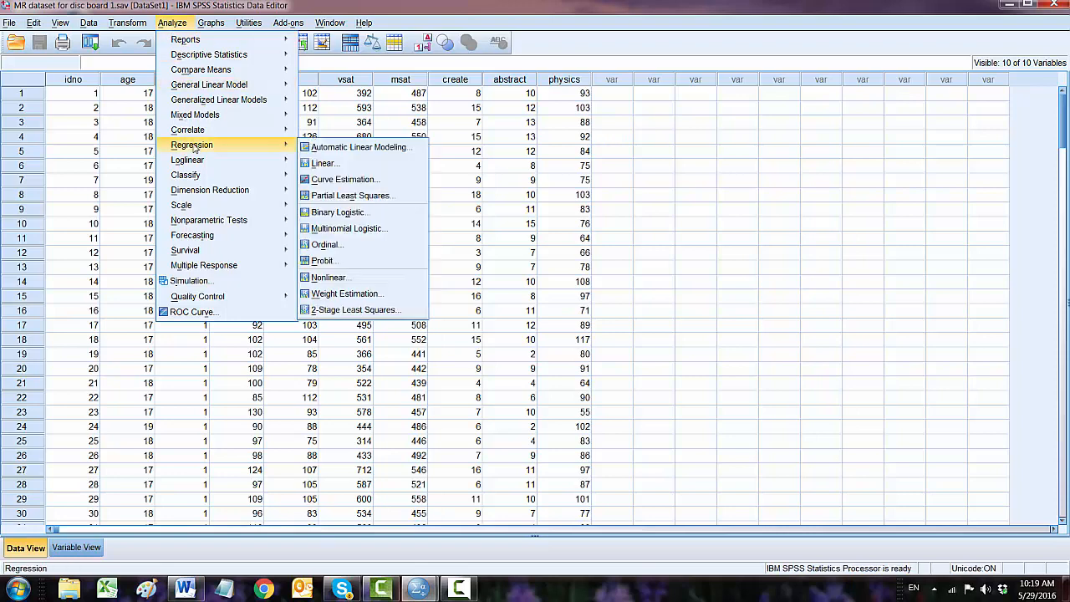
pyautogui.moveTo(187, 160)
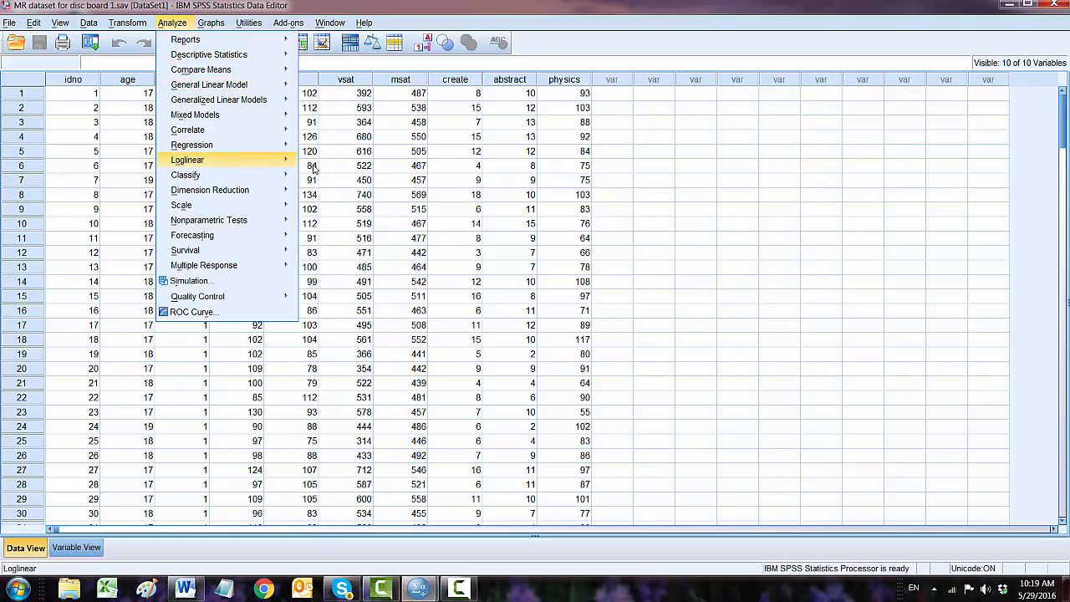
pyautogui.moveTo(191, 144)
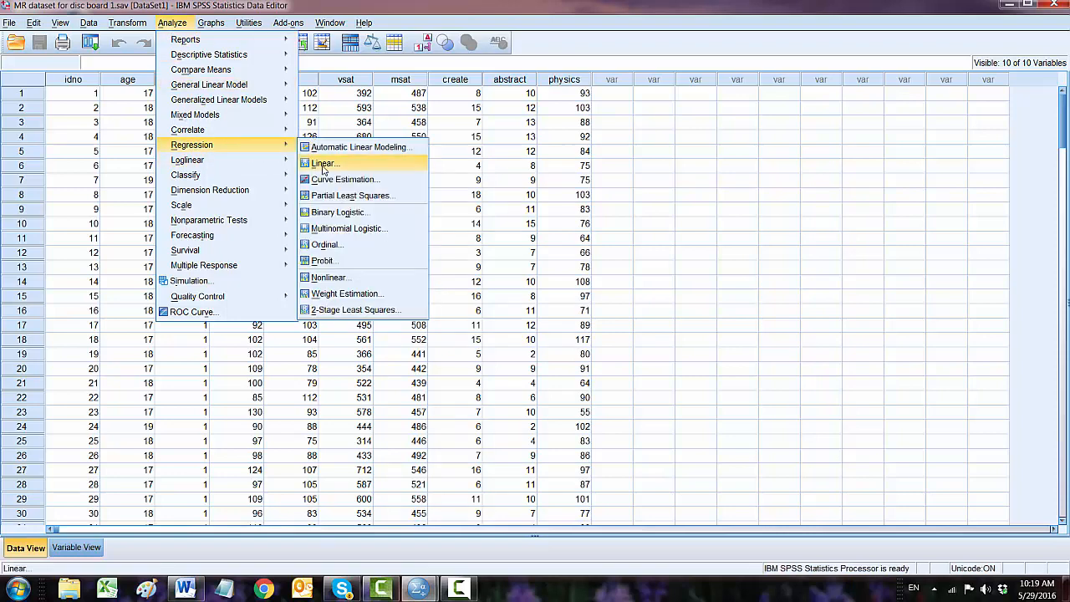
# Step: Start Linear Regression with Physics as dependent, Gender in block 1 and IQ in block 2
pyautogui.click(324, 164)
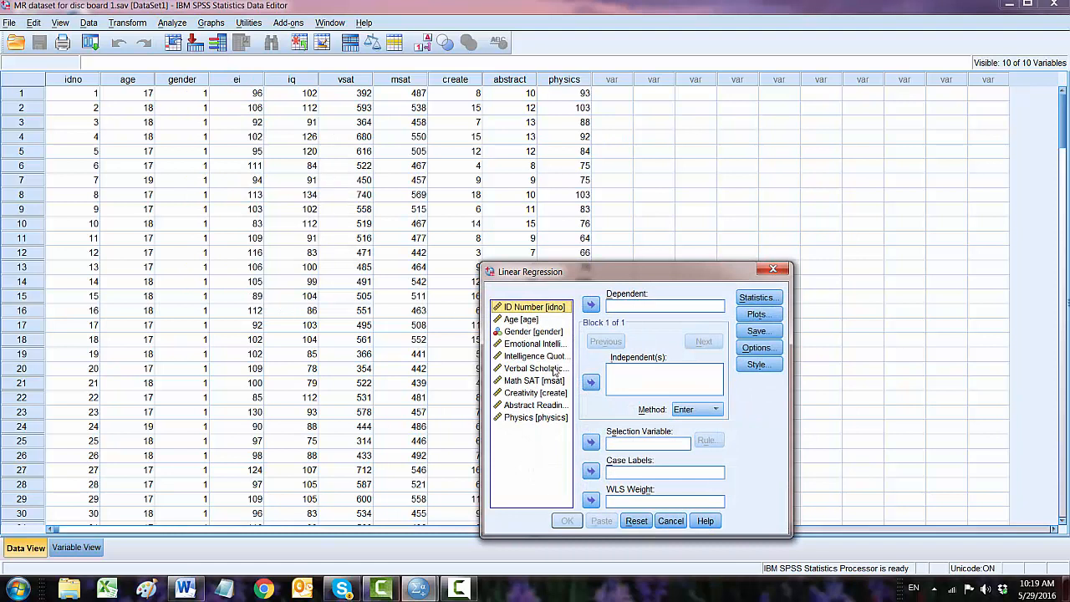
pyautogui.moveTo(522, 427)
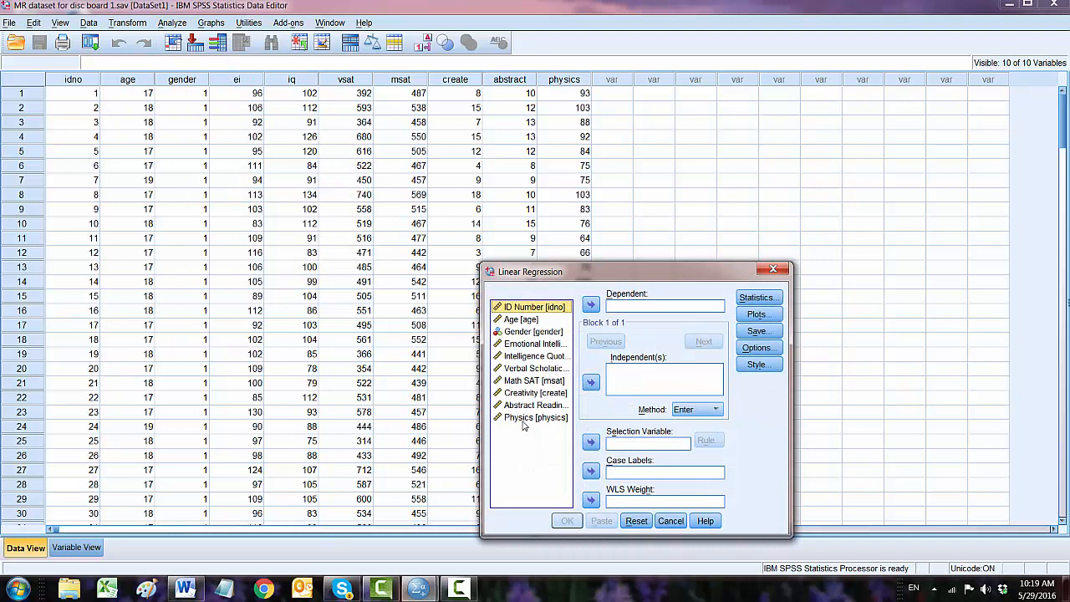
pyautogui.click(590, 304)
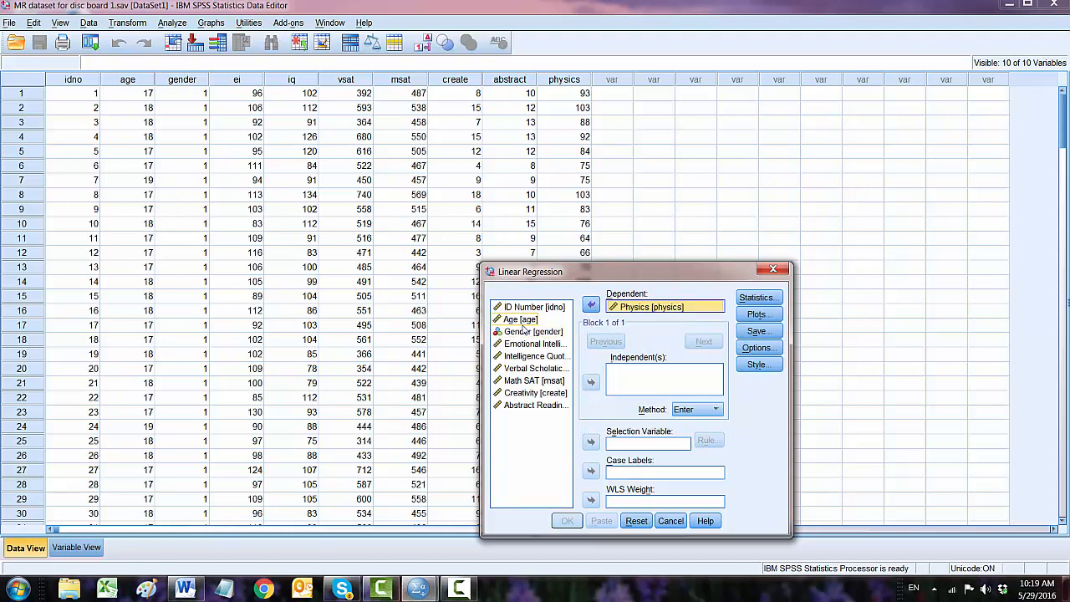
pyautogui.click(528, 331)
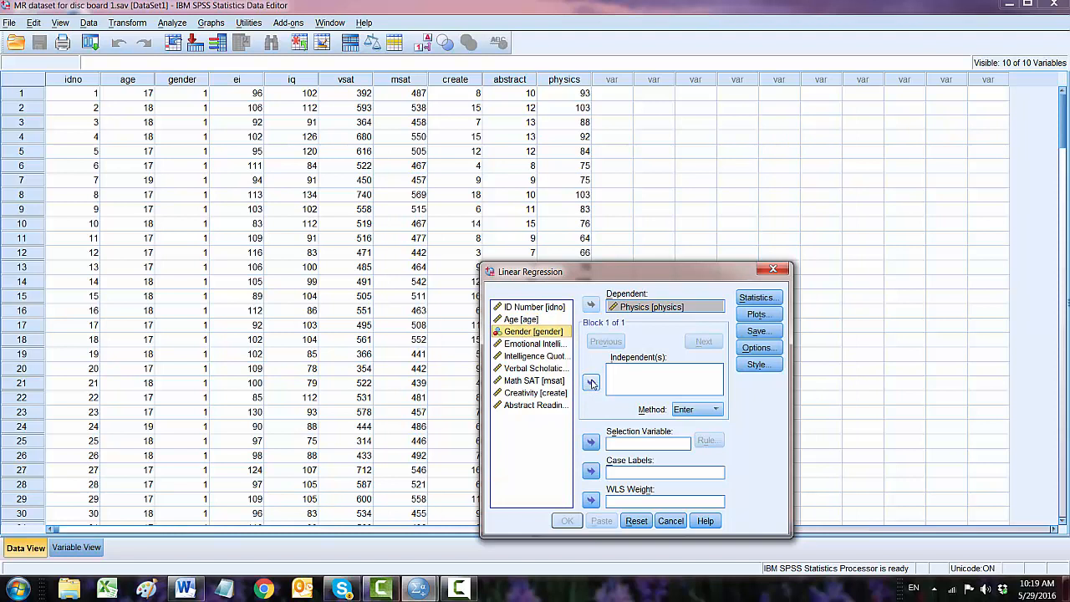
pyautogui.click(590, 381)
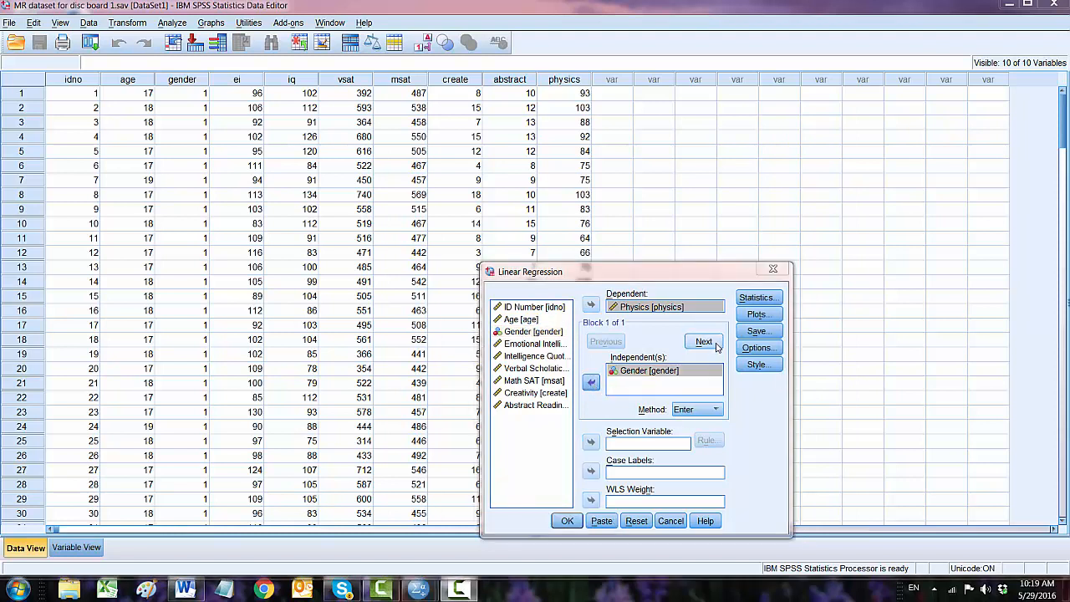
pyautogui.click(702, 341)
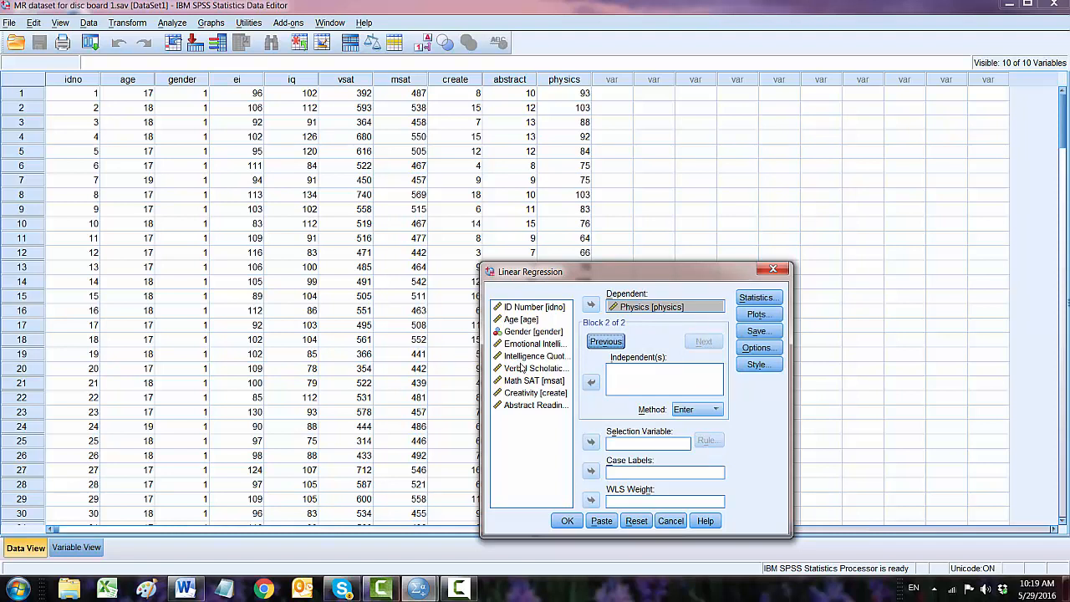
pyautogui.click(591, 381)
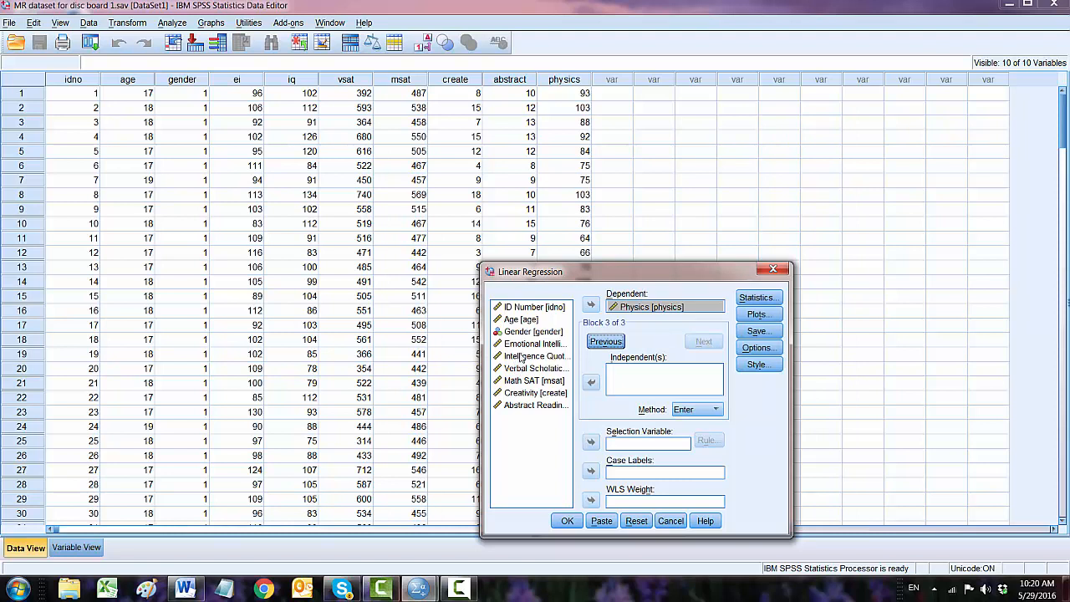
# Step: Enter Emotional Intelligence, VSAT and Math SAT as blocks 3, 4 and 5
pyautogui.click(535, 344)
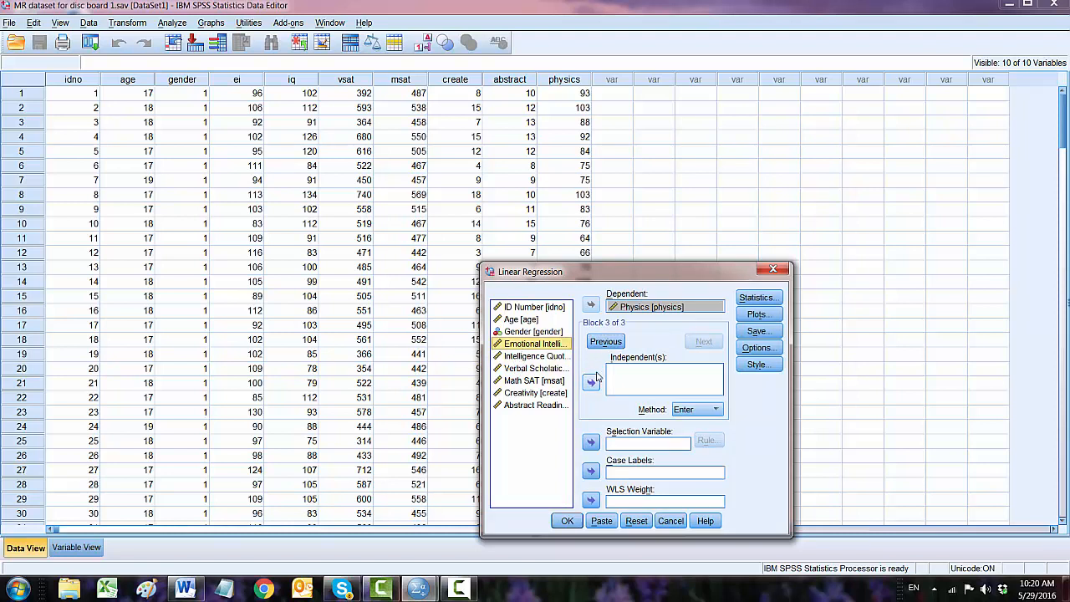
pyautogui.click(590, 381)
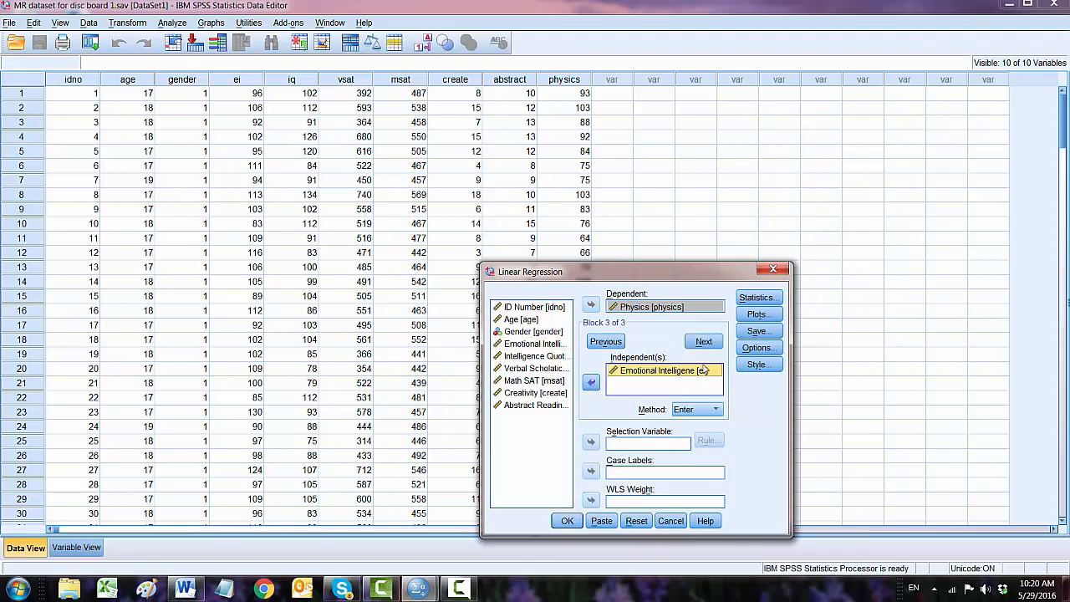
pyautogui.click(702, 341)
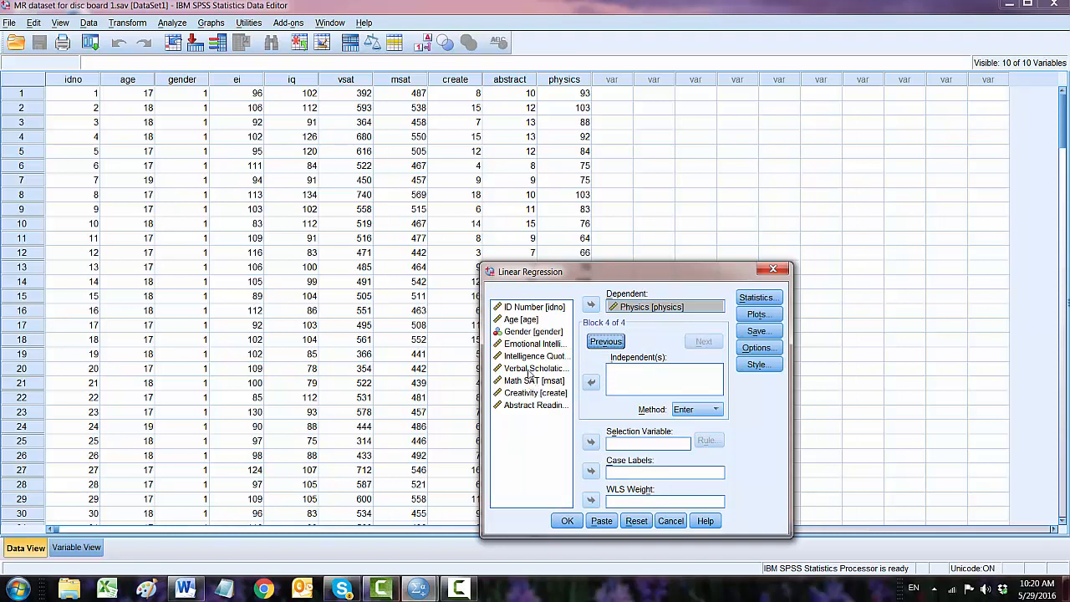
pyautogui.click(533, 368)
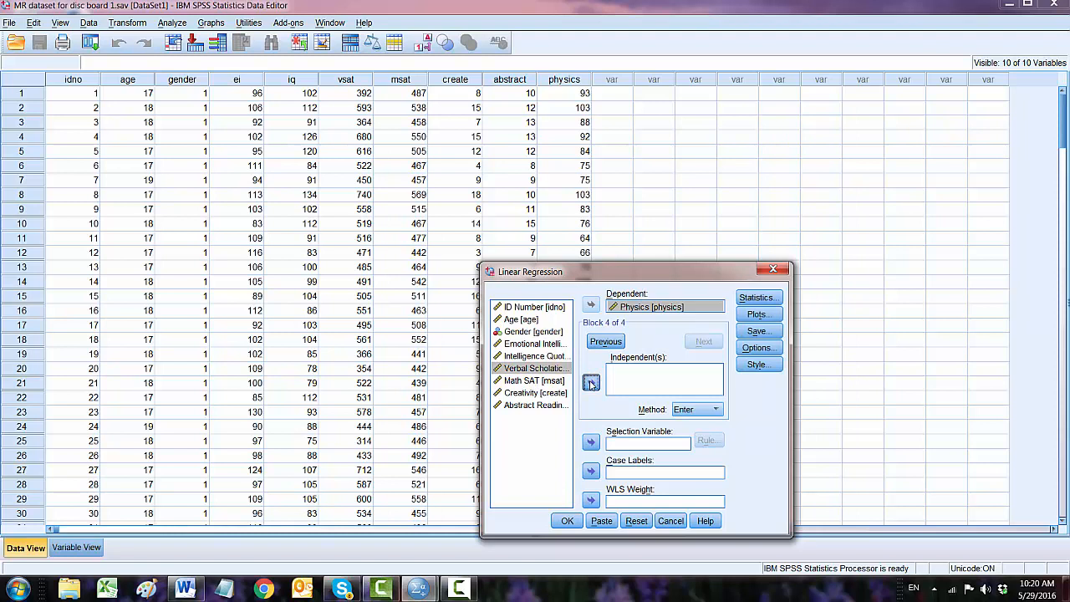
pyautogui.click(703, 341)
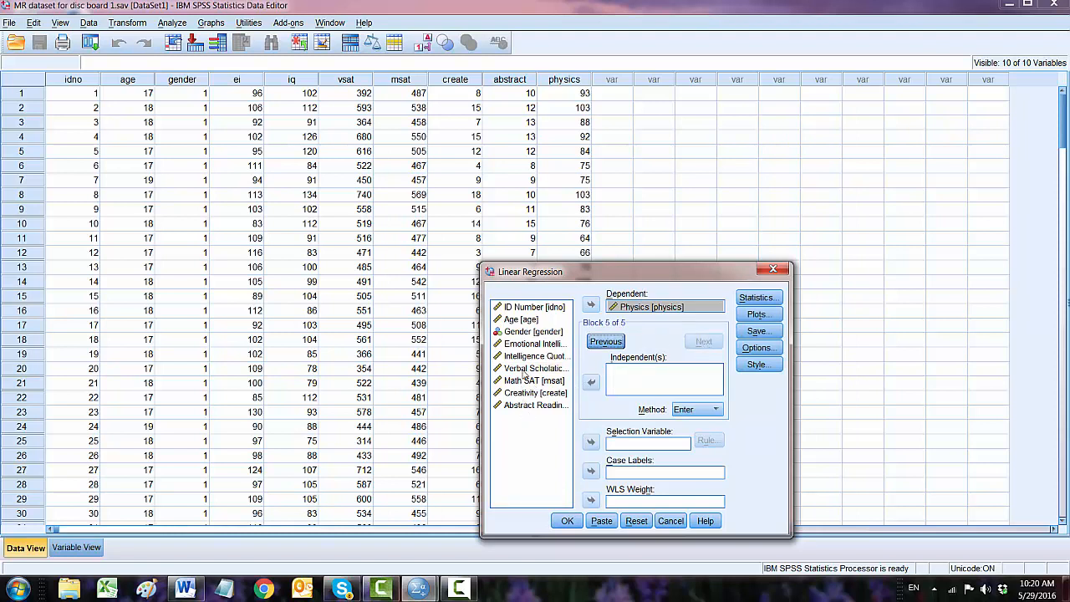
pyautogui.click(528, 381)
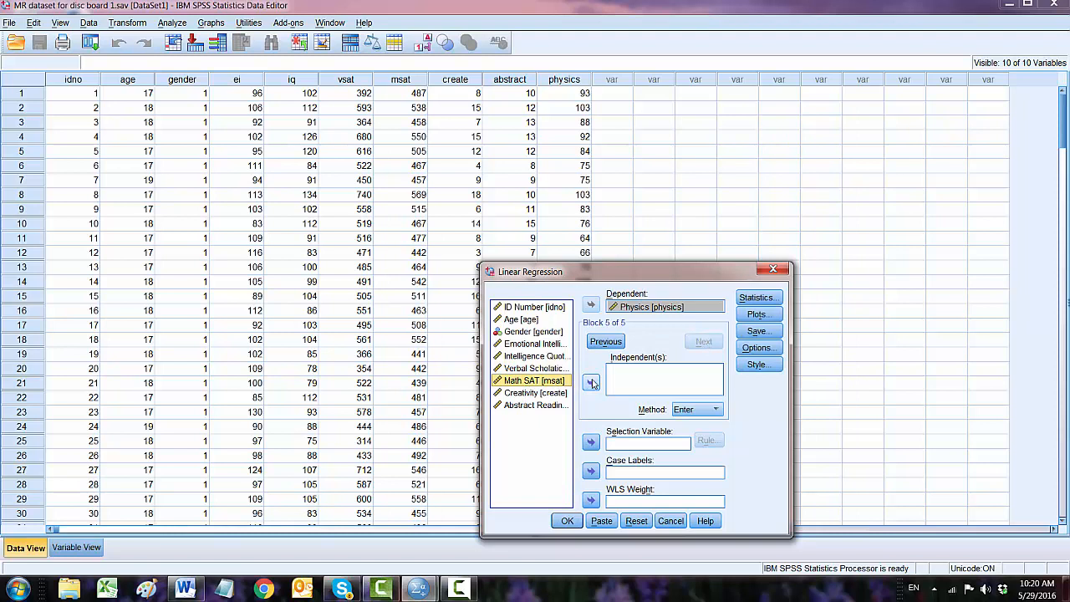
pyautogui.click(702, 341)
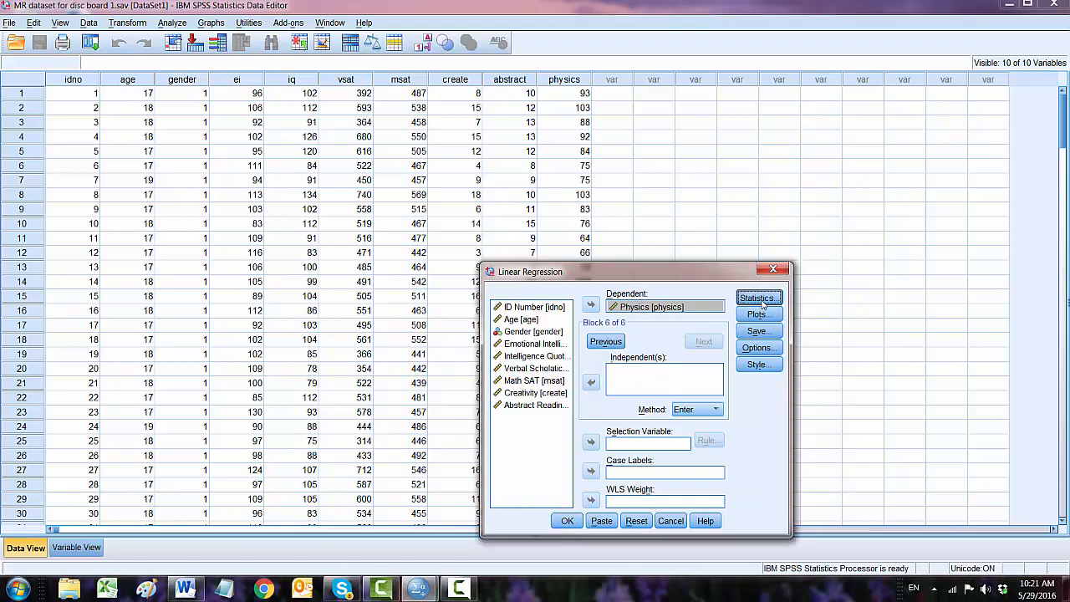
# Step: Request R squared change, descriptives, part/partial correlations and collinearity diagnostics in Statistics
pyautogui.click(758, 298)
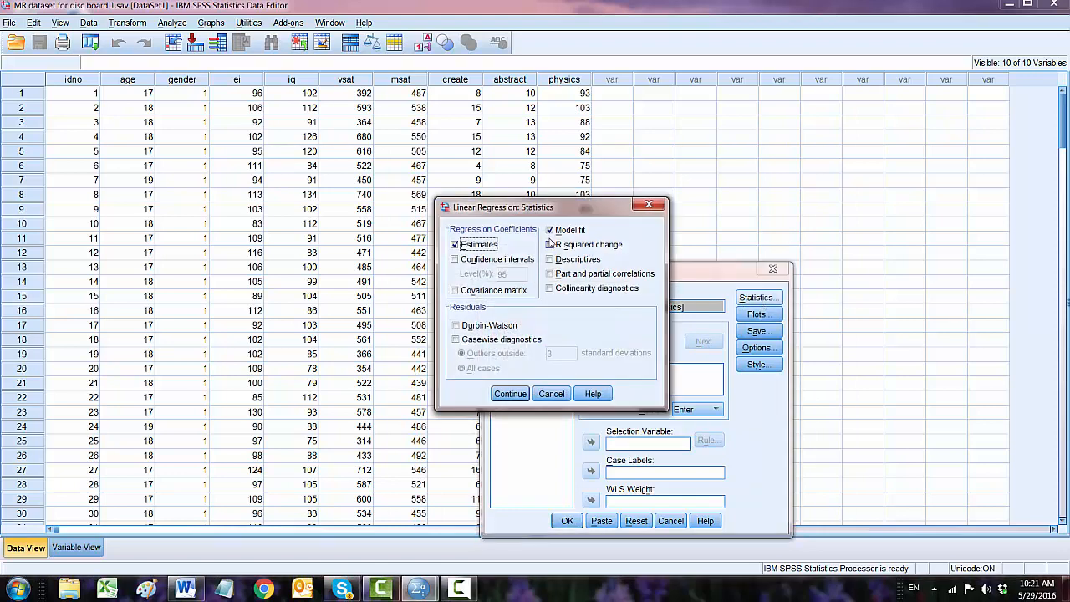
pyautogui.click(550, 244)
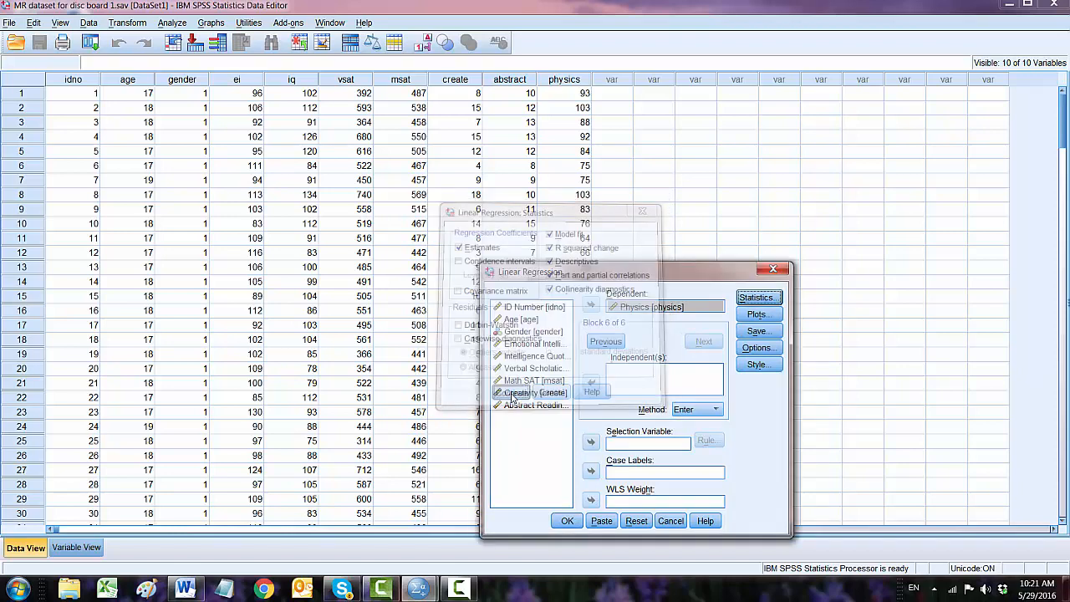
# Step: Plot *ZRESID against *ZPRED and request a normal probability plot of residuals
pyautogui.click(760, 315)
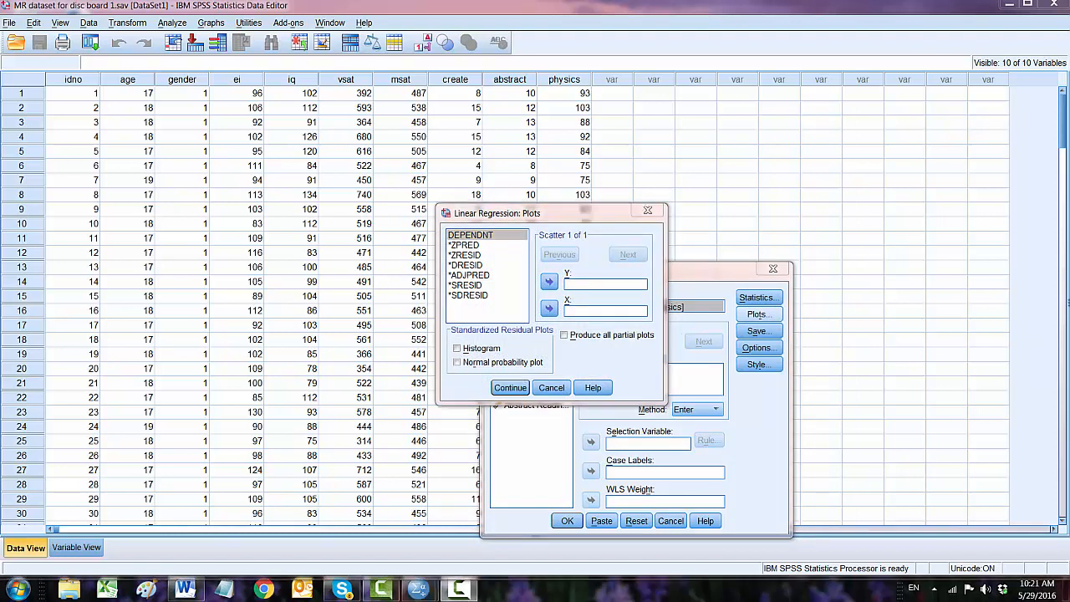
pyautogui.click(465, 254)
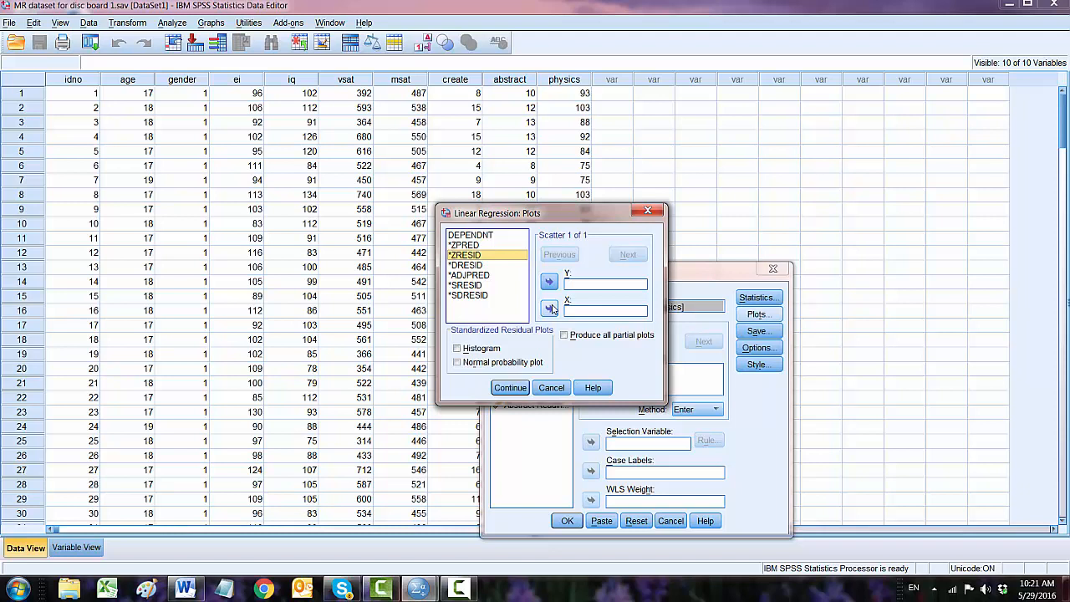
pyautogui.click(548, 284)
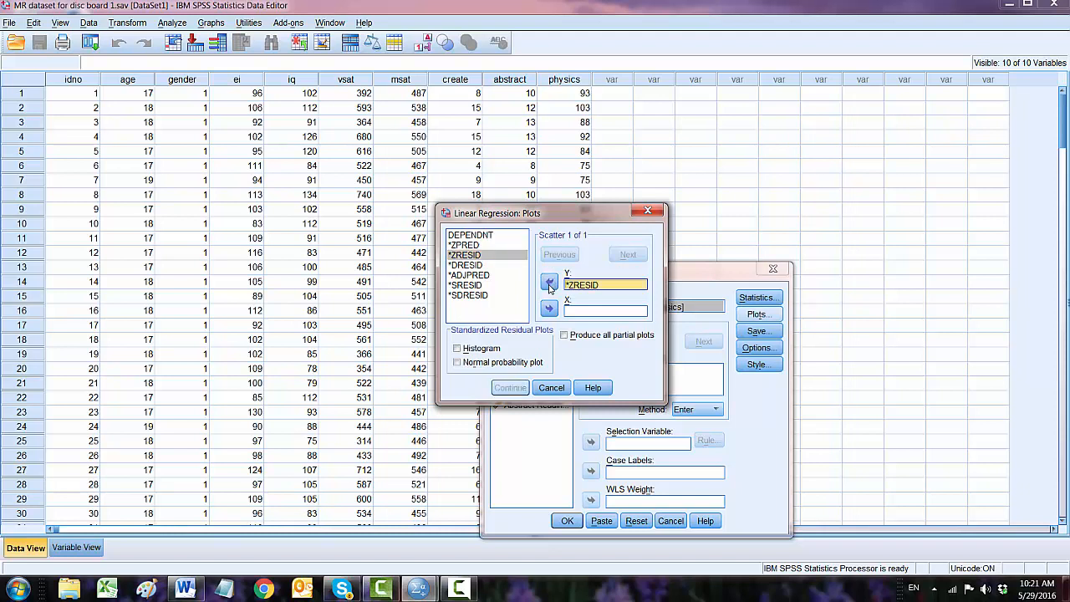
pyautogui.click(468, 254)
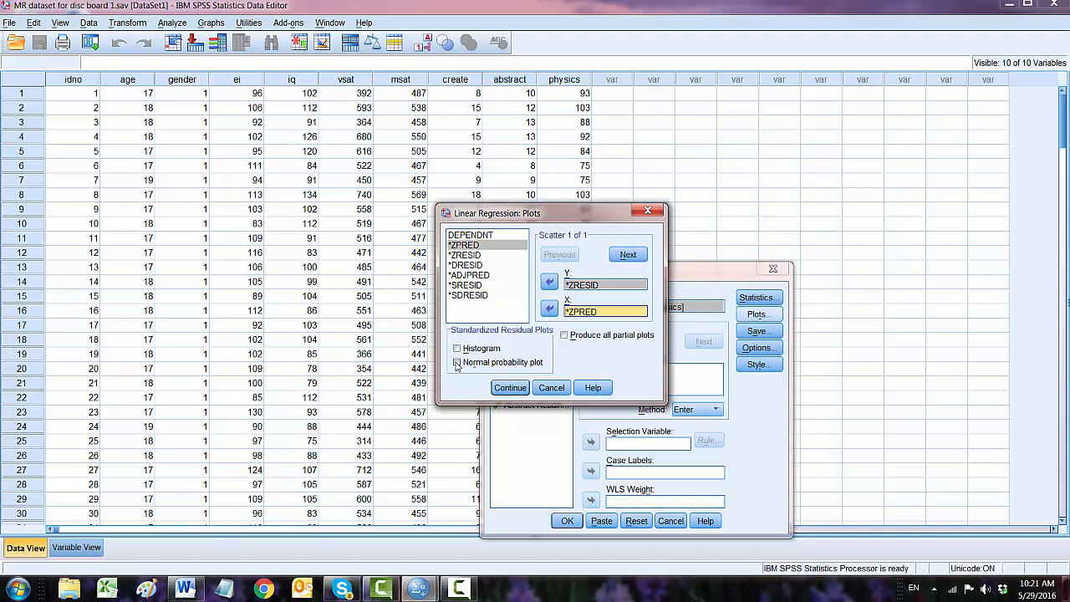
pyautogui.click(457, 361)
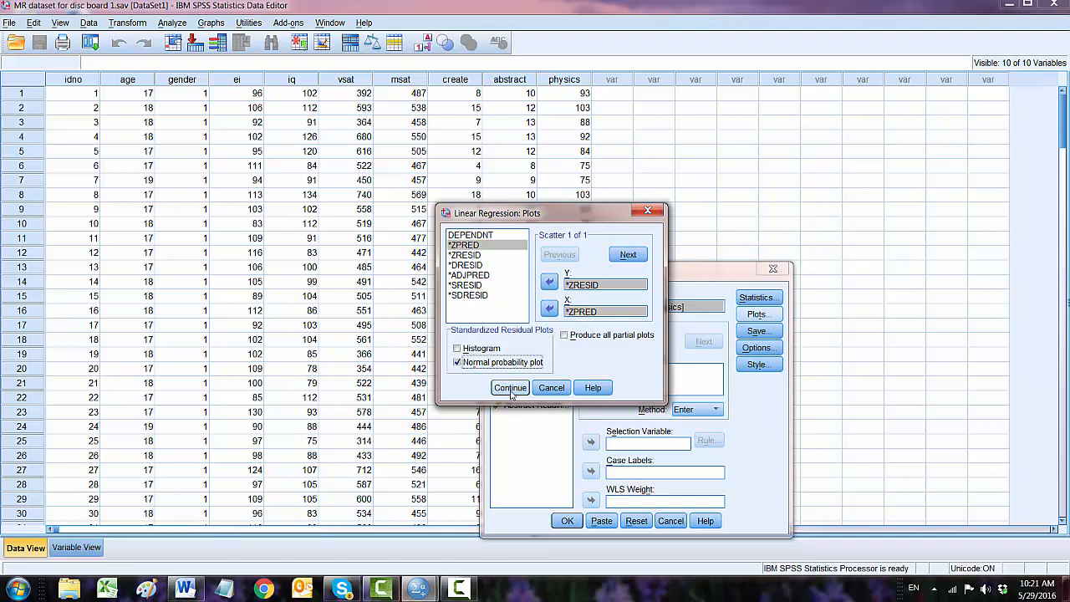
pyautogui.click(510, 388)
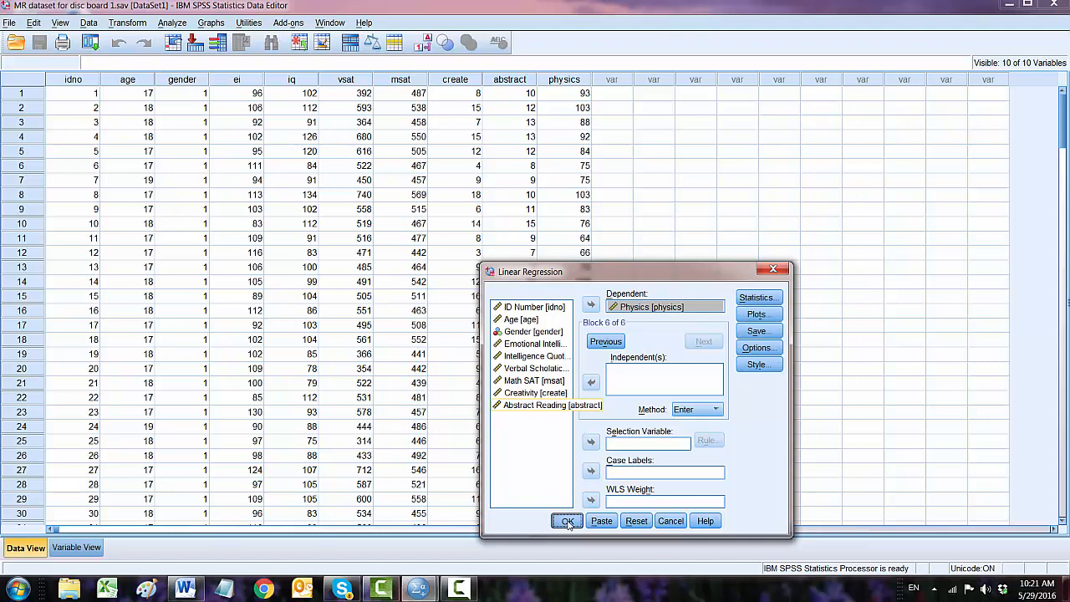
# Step: Run the regression and jump to the Correlations table in the output
pyautogui.click(567, 520)
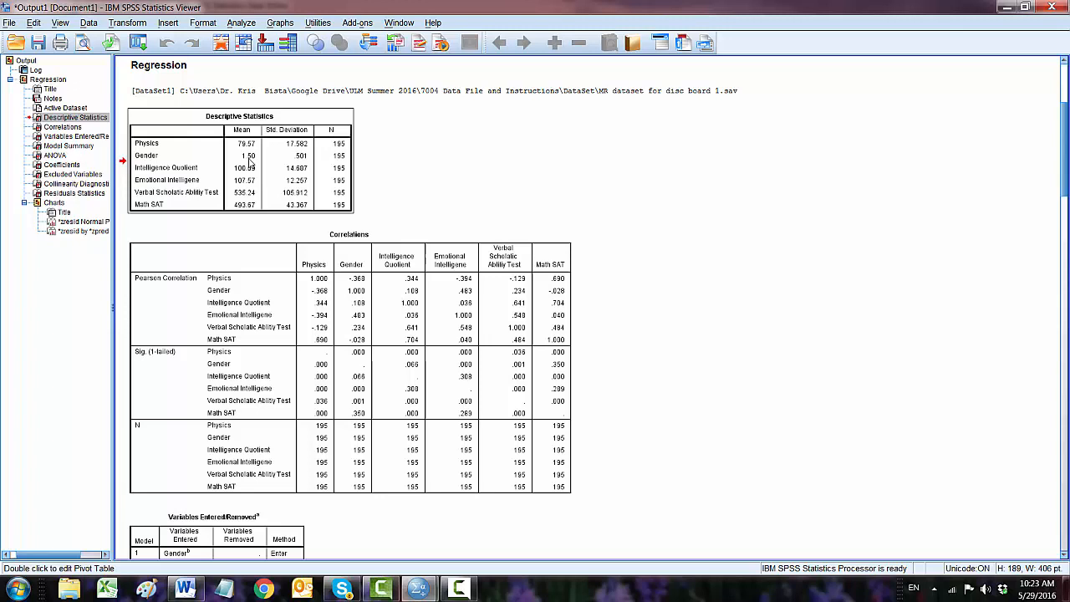
pyautogui.click(60, 127)
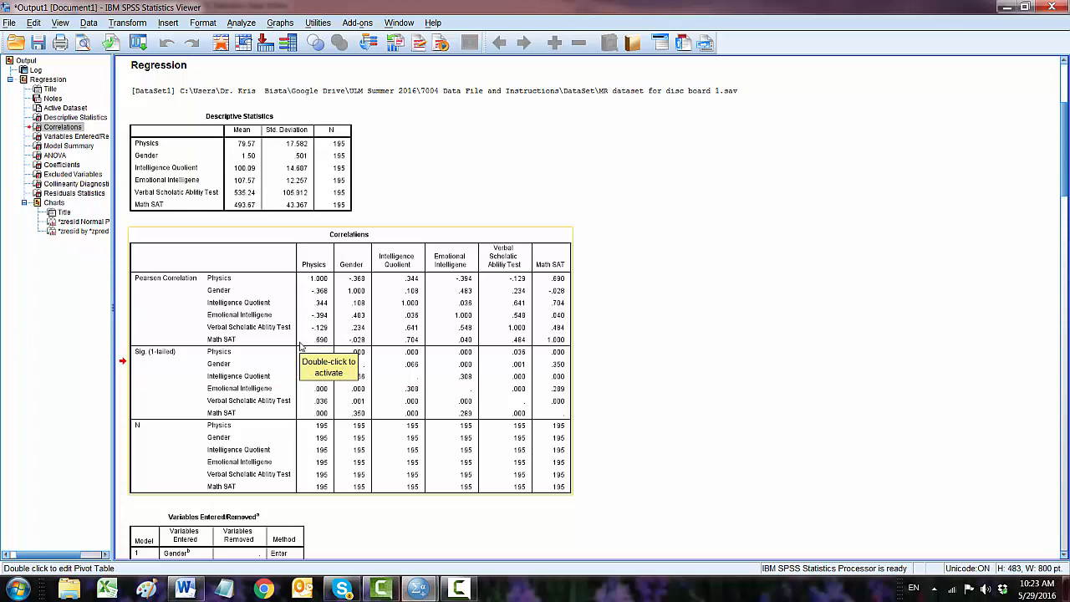
pyautogui.moveTo(301, 346)
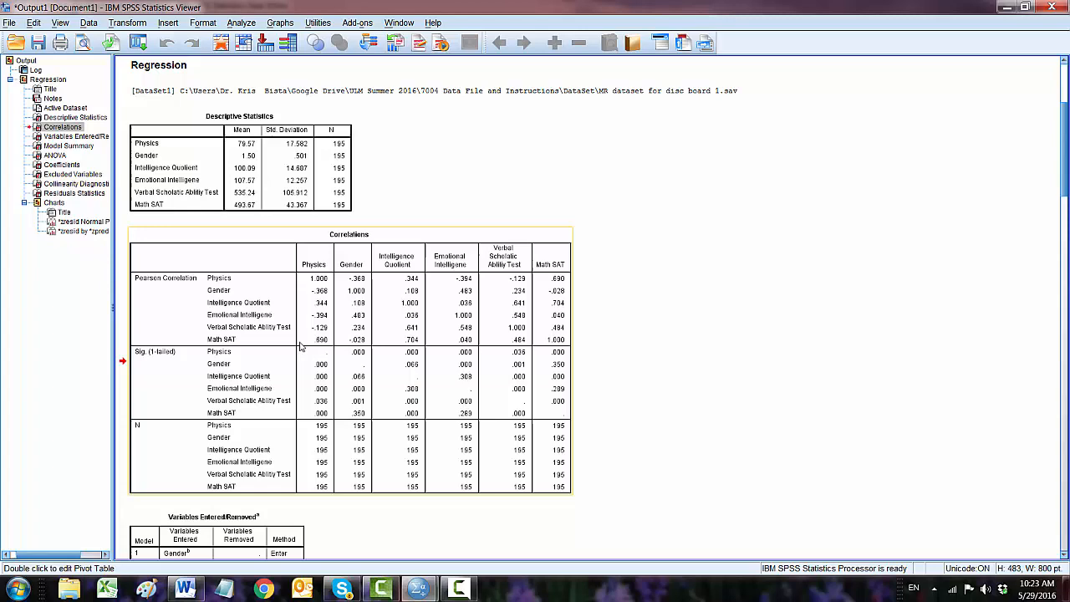
pyautogui.moveTo(308, 344)
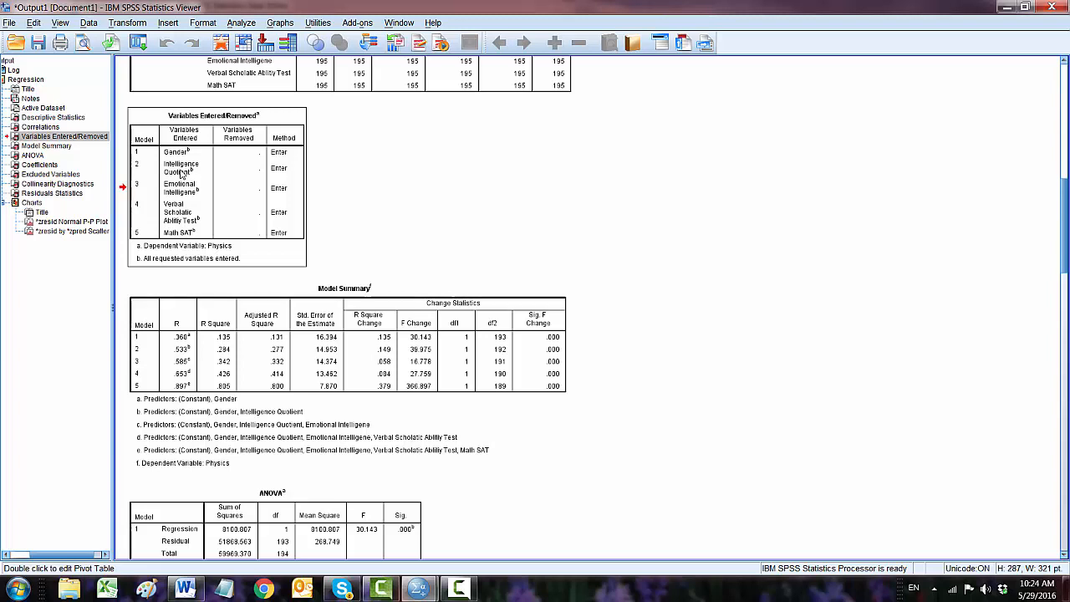
pyautogui.moveTo(234, 217)
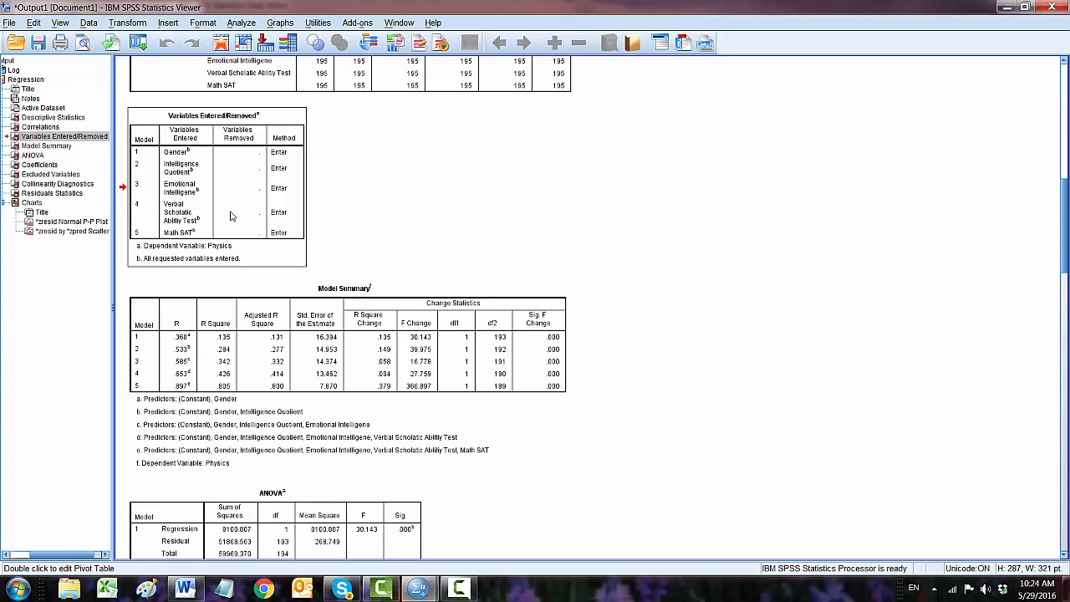
pyautogui.moveTo(239, 207)
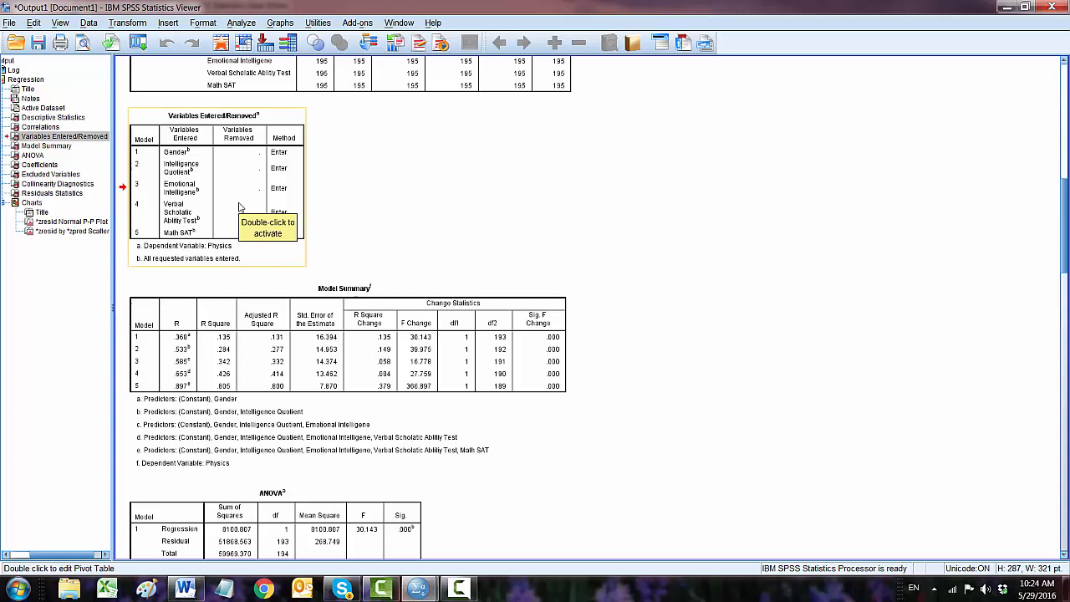
pyautogui.moveTo(1064, 147)
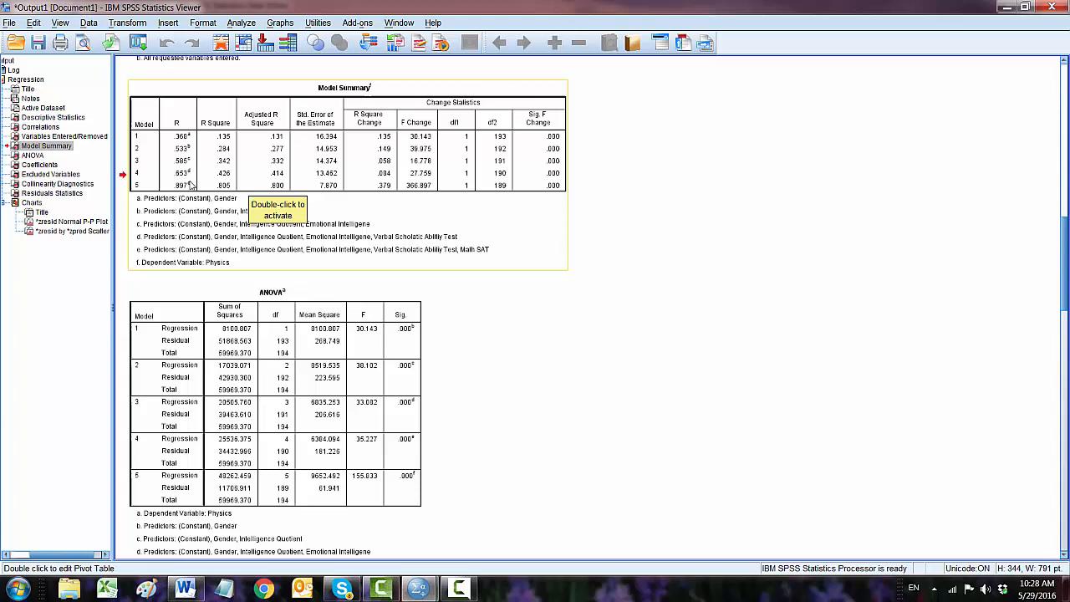
pyautogui.moveTo(279, 147)
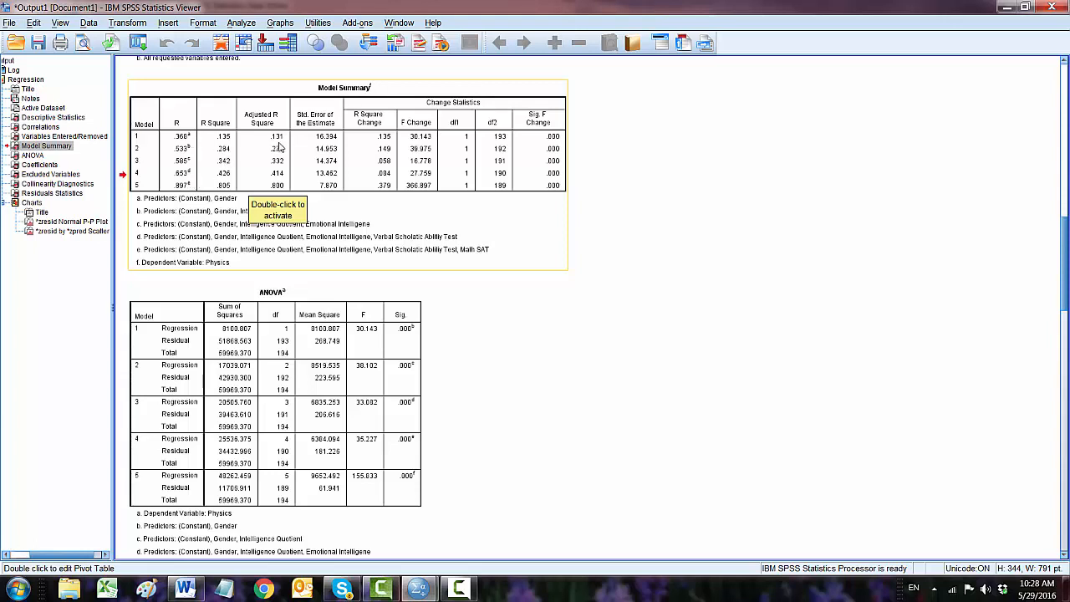
pyautogui.moveTo(285, 147)
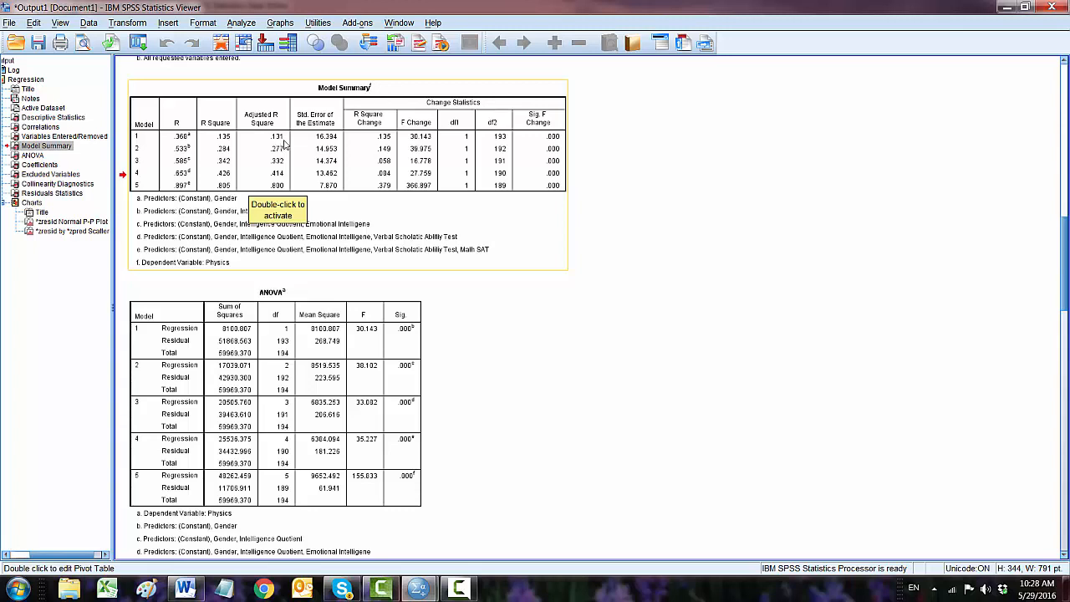
pyautogui.moveTo(279, 159)
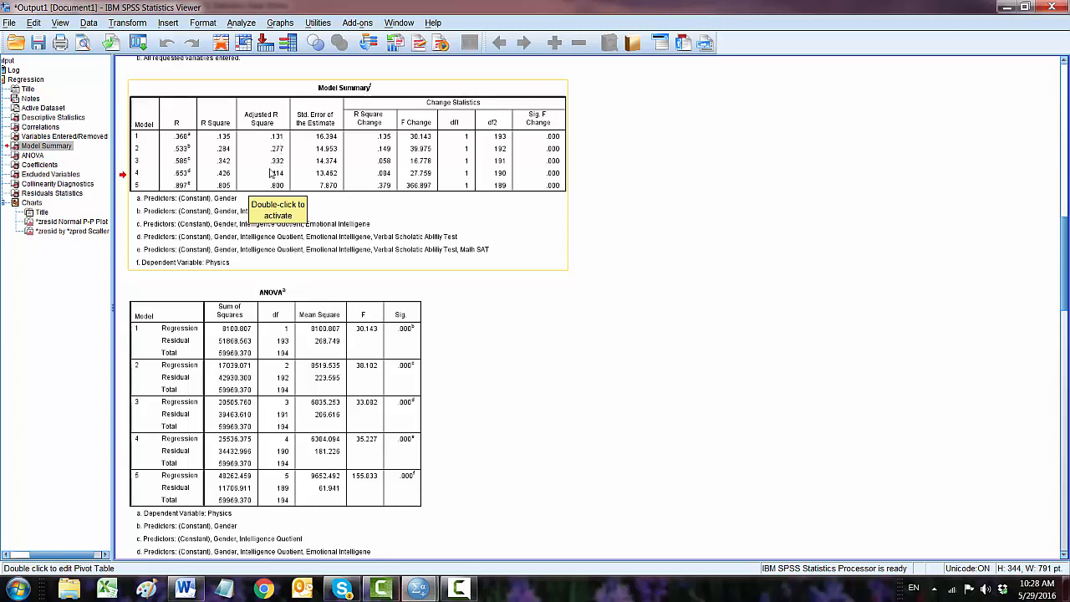
pyautogui.moveTo(277, 194)
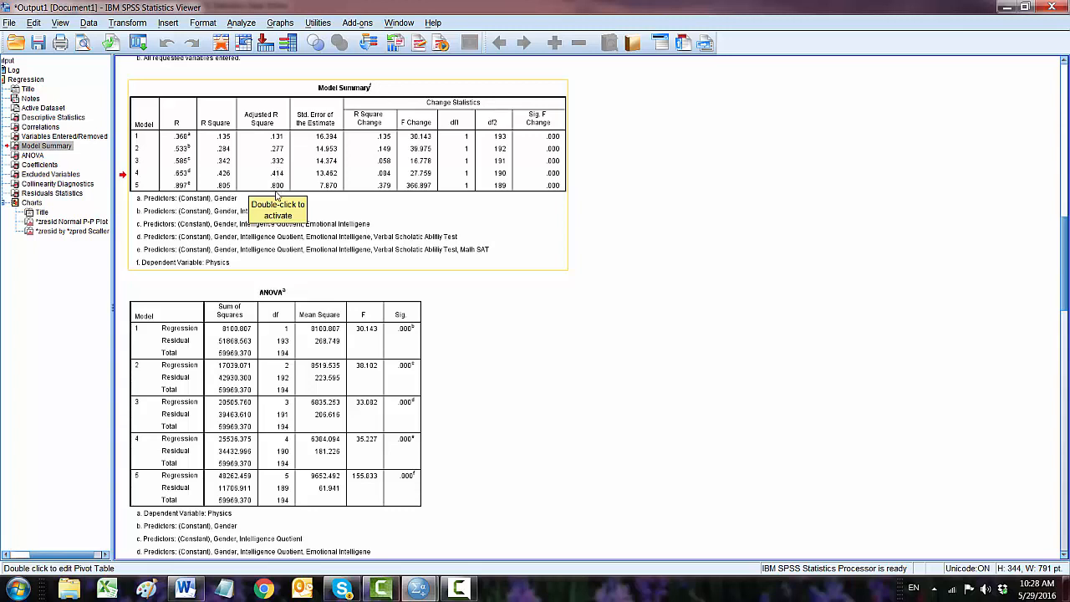
pyautogui.moveTo(278, 182)
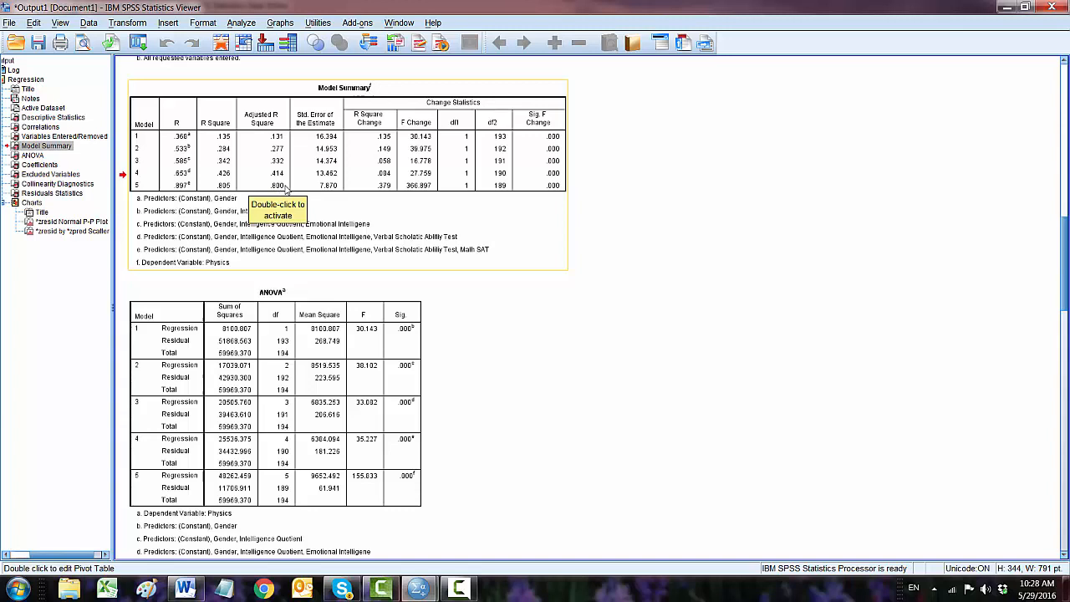
pyautogui.moveTo(194, 253)
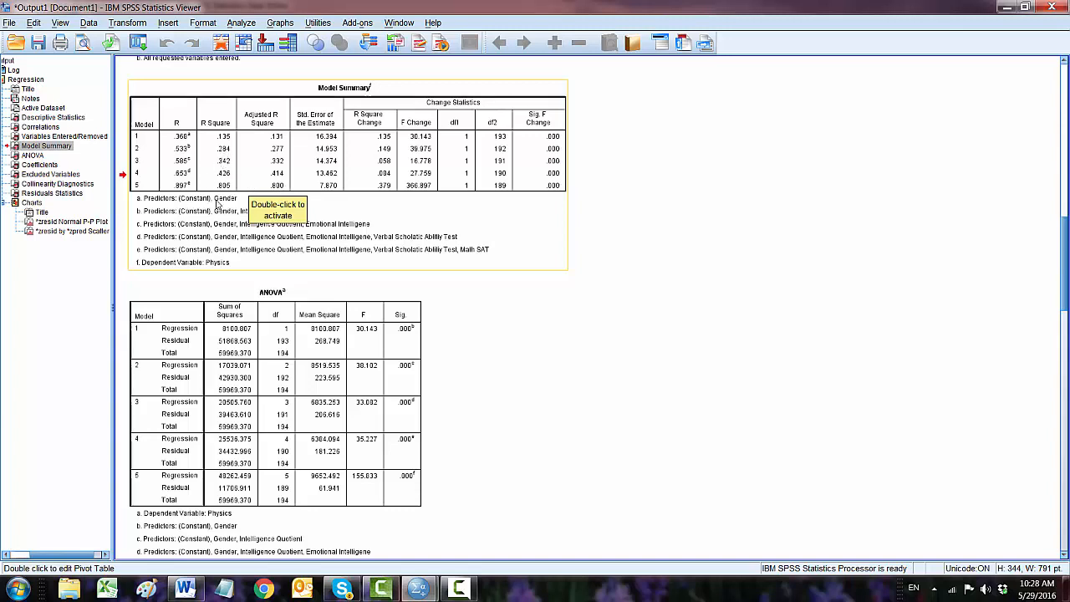
pyautogui.moveTo(226, 224)
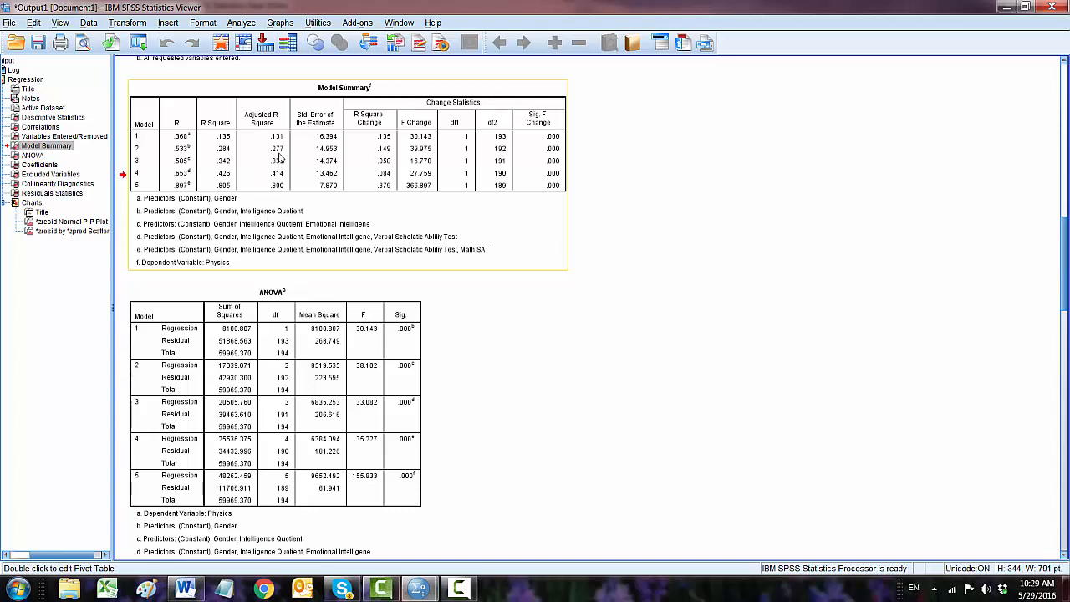
pyautogui.moveTo(281, 155)
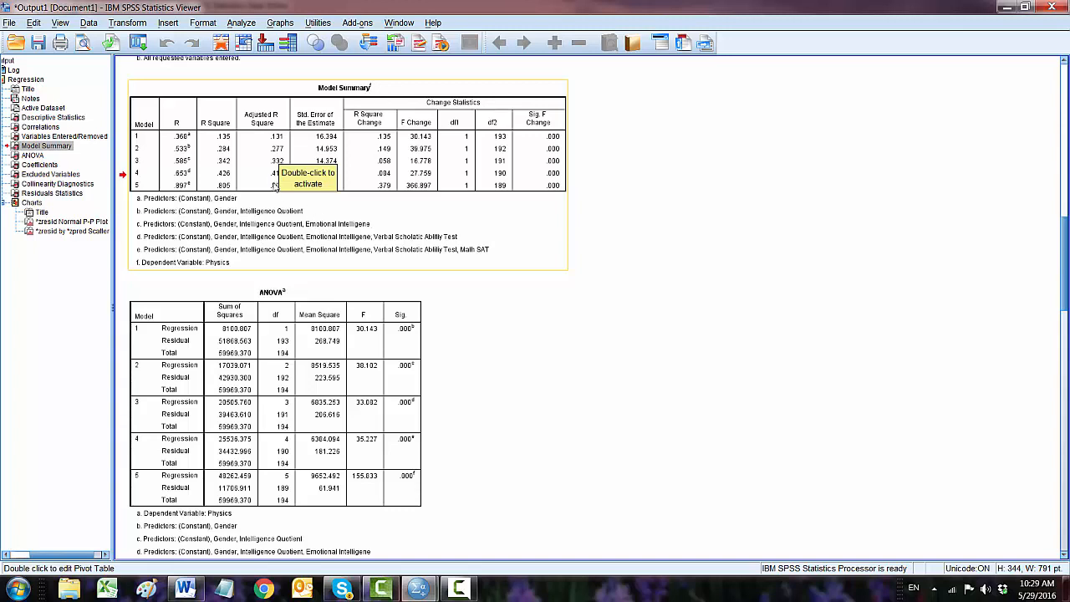
pyautogui.moveTo(290, 178)
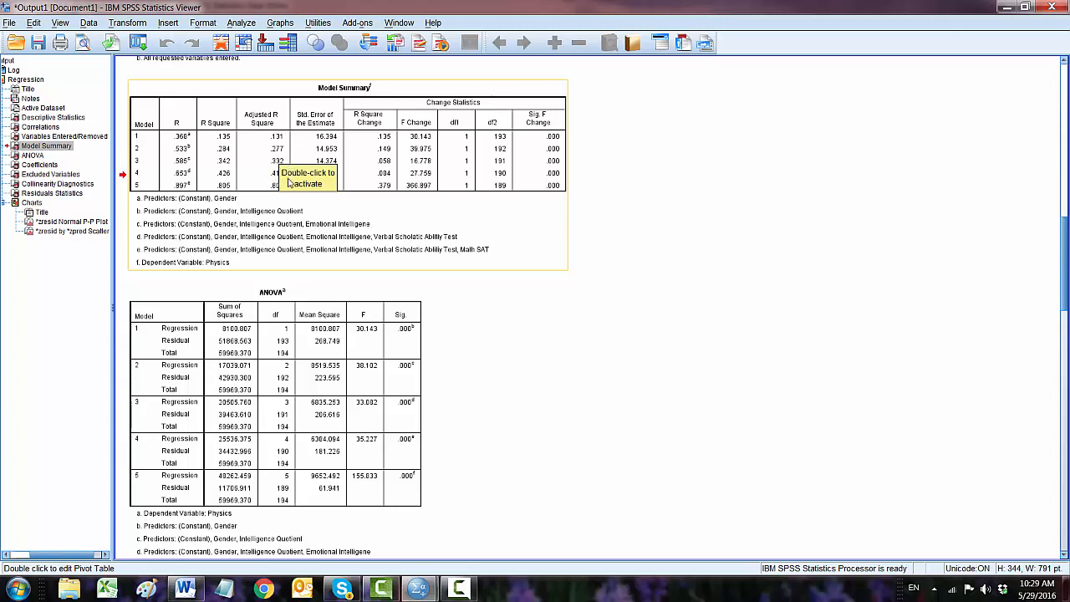
pyautogui.moveTo(277, 184)
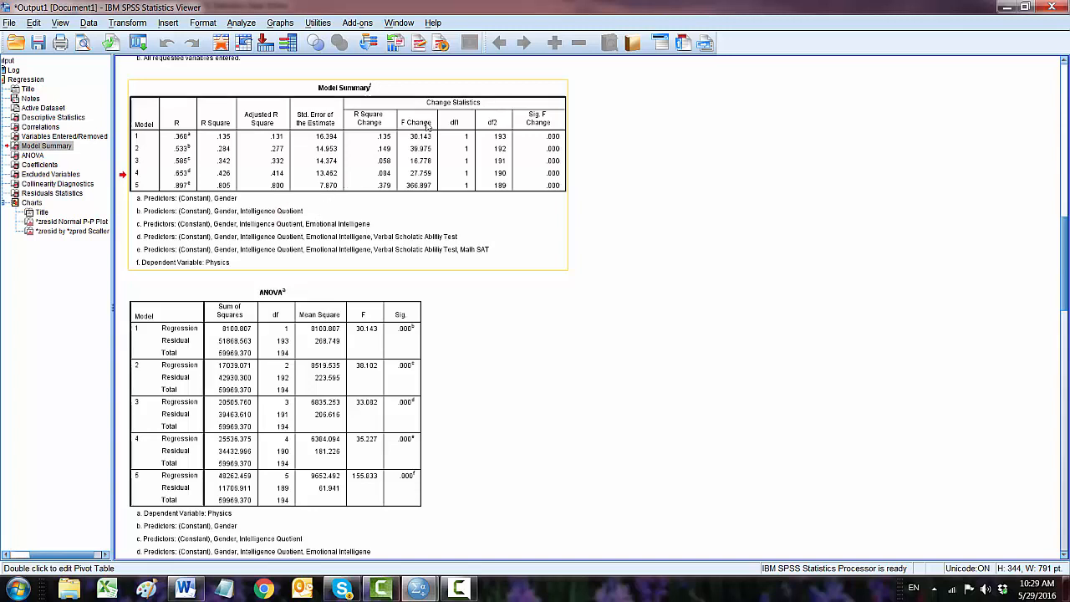
pyautogui.moveTo(543, 137)
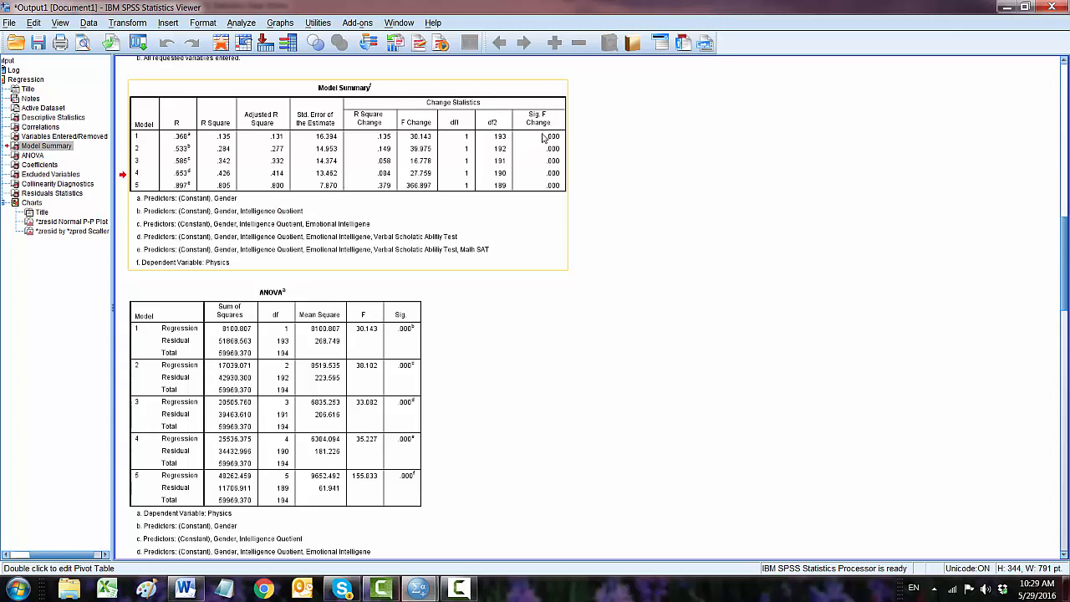
pyautogui.moveTo(552, 189)
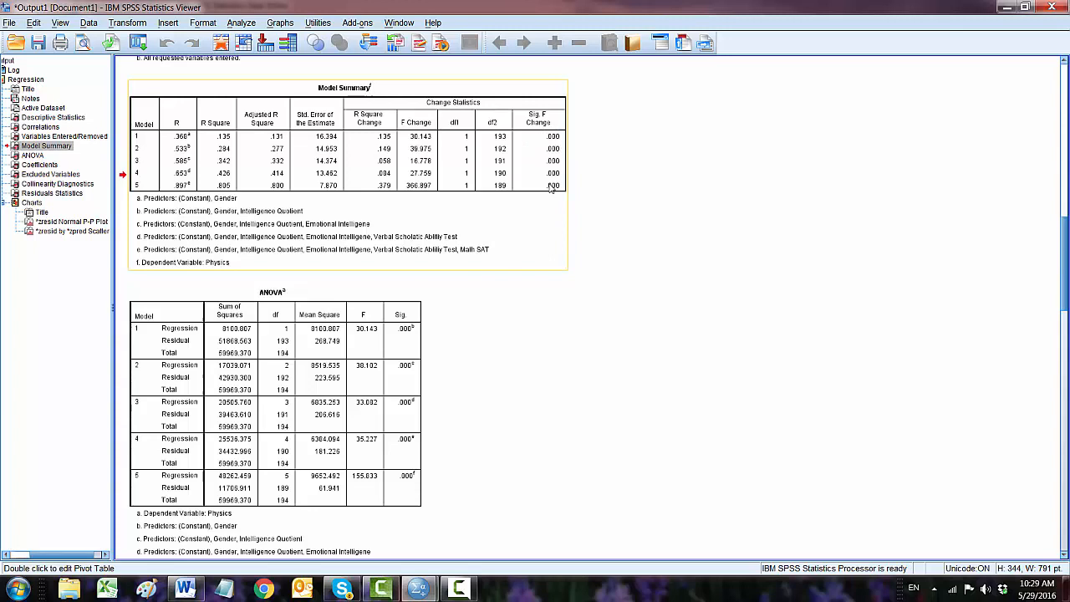
pyautogui.moveTo(241, 227)
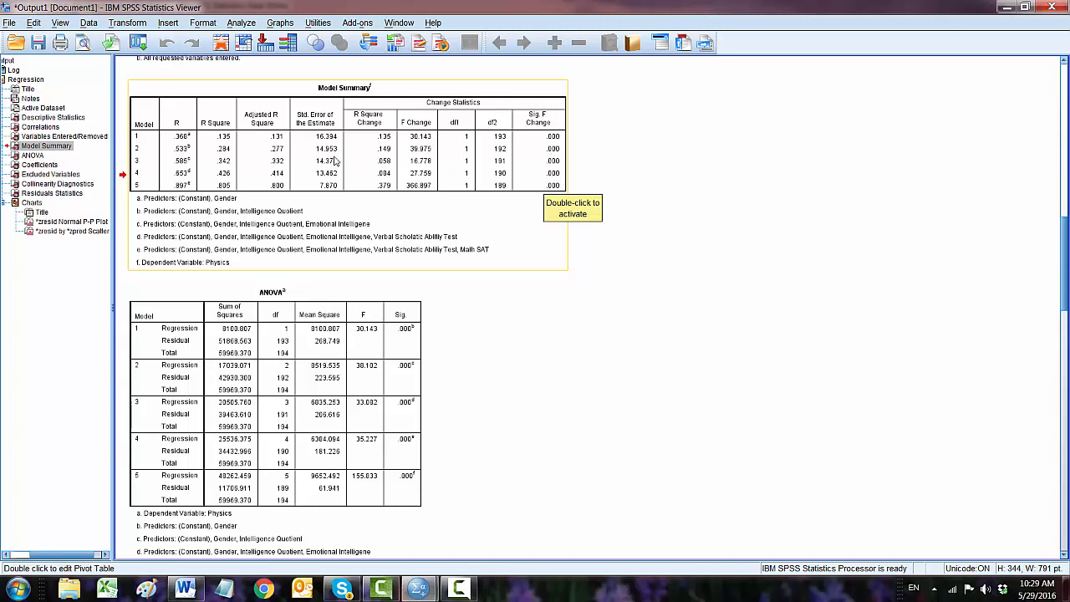
pyautogui.moveTo(376, 170)
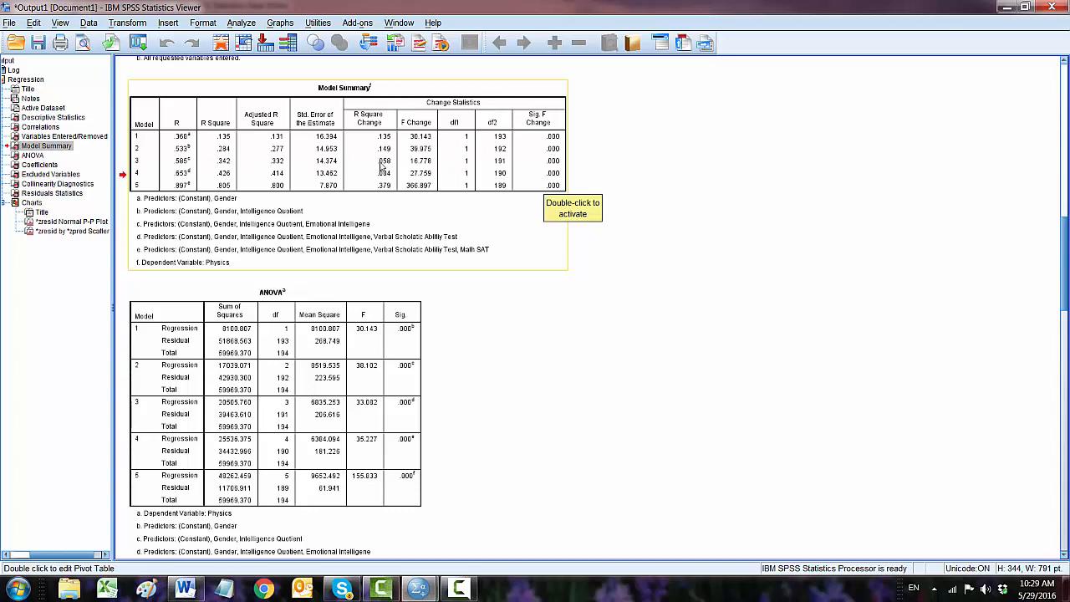
pyautogui.moveTo(425, 170)
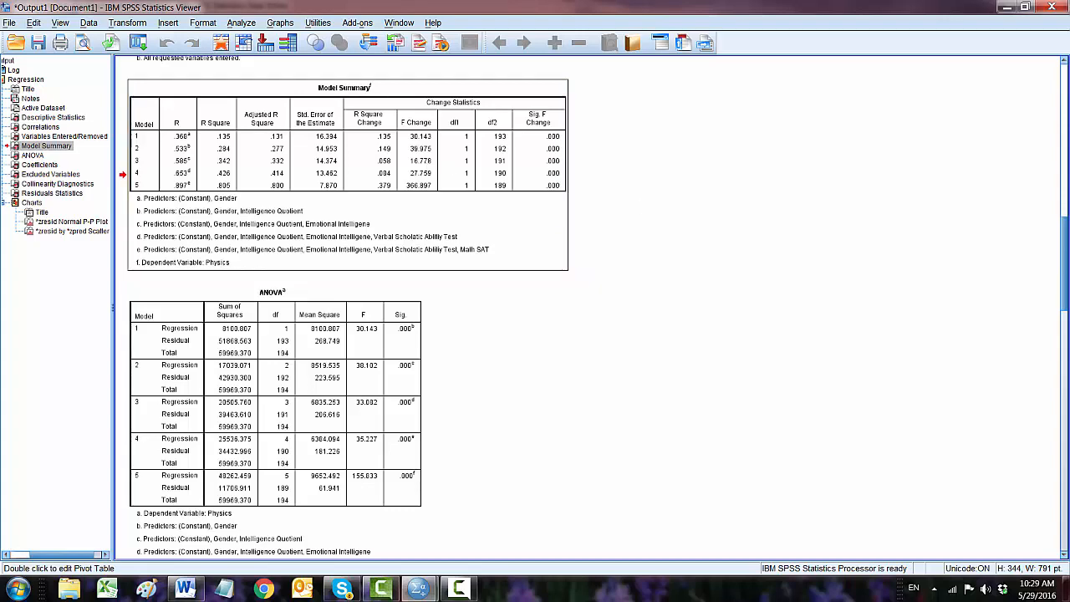
# Step: Jump to the Coefficients table for all five models in the output outline
pyautogui.scroll(-3)
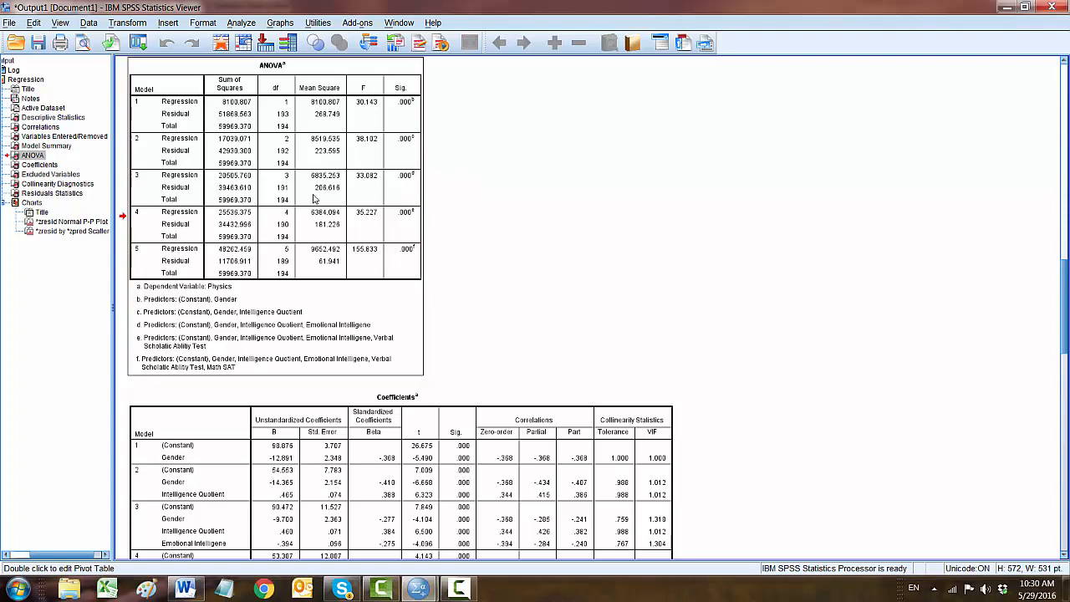
pyautogui.moveTo(307, 182)
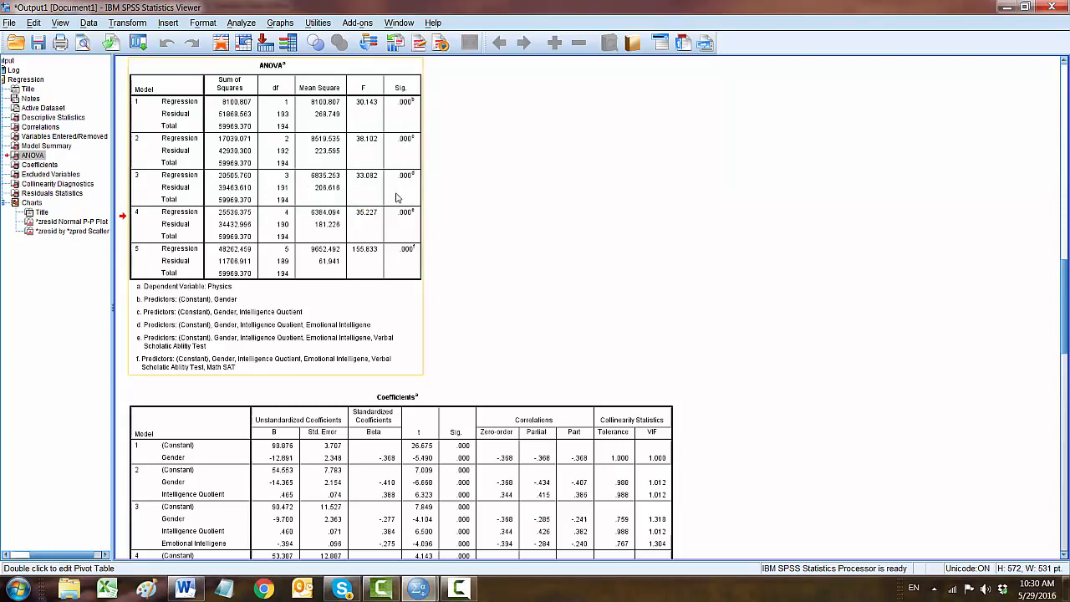
pyautogui.moveTo(401, 270)
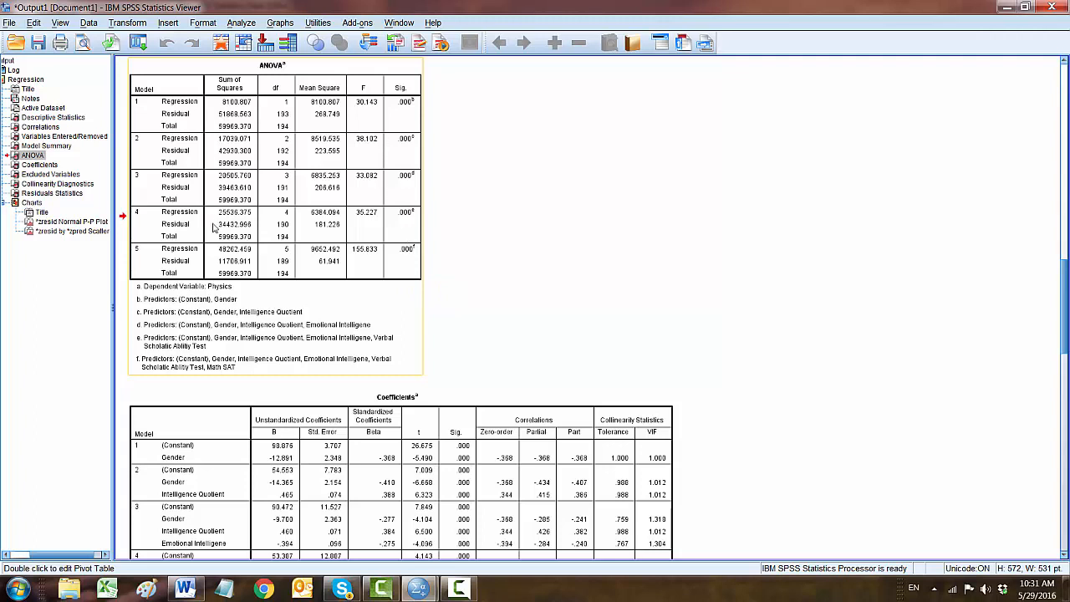
pyautogui.moveTo(234, 234)
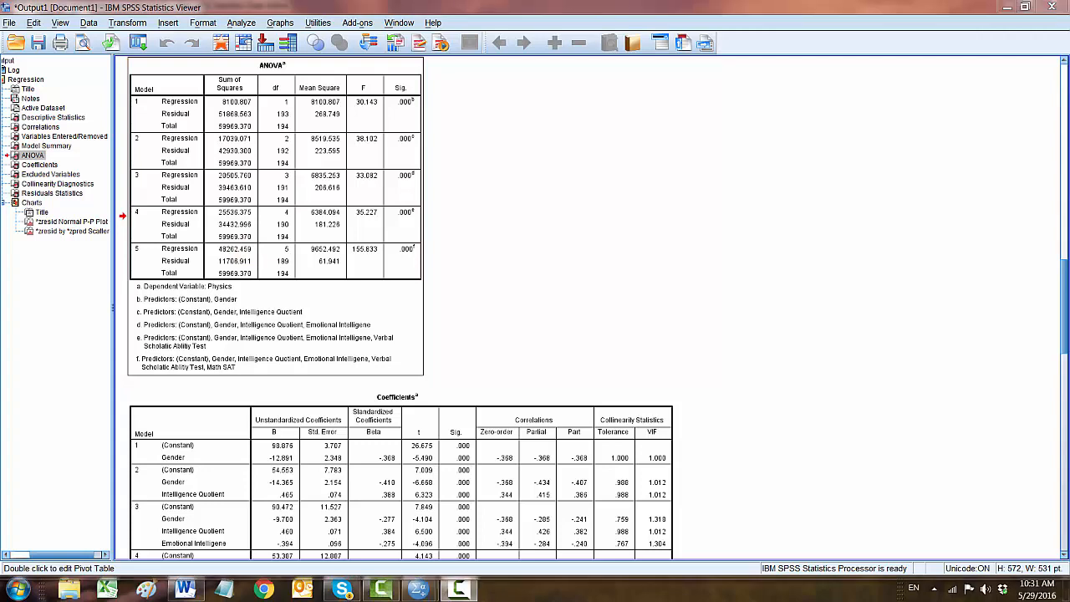
pyautogui.click(38, 164)
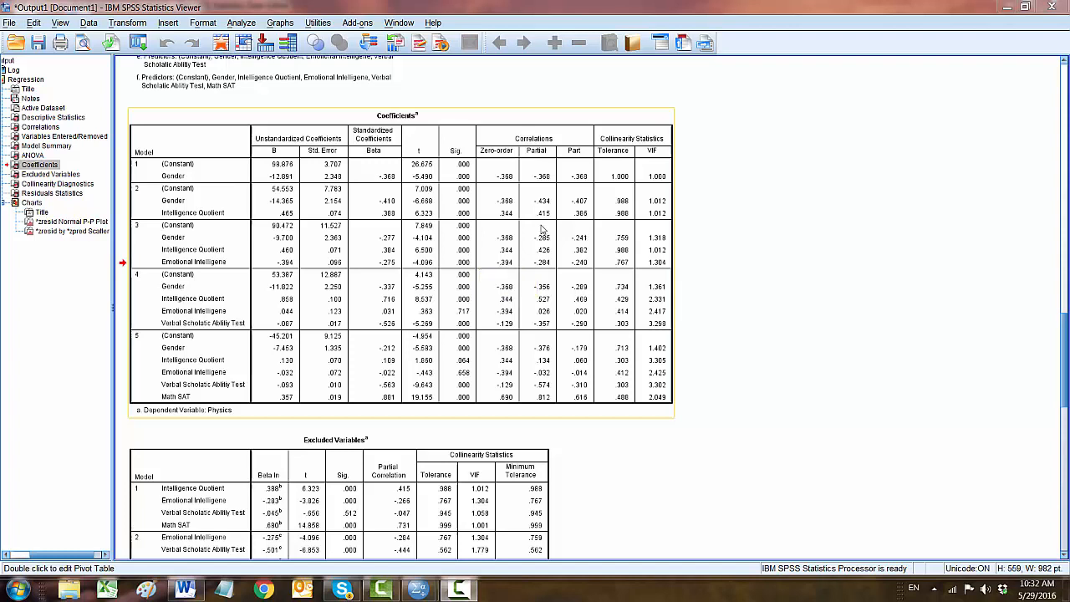
pyautogui.moveTo(655, 165)
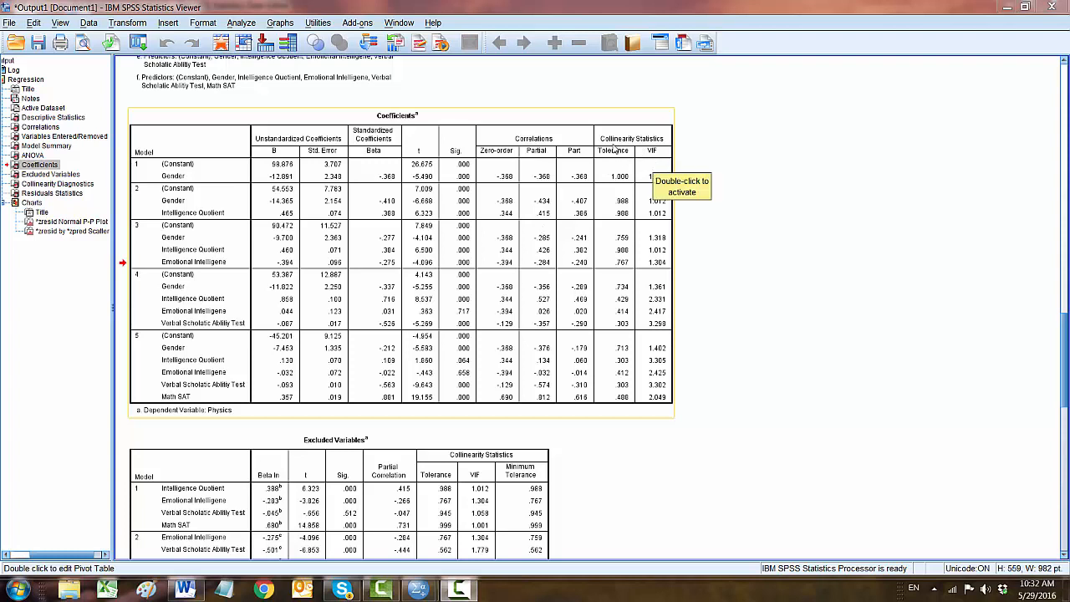
pyautogui.moveTo(612, 161)
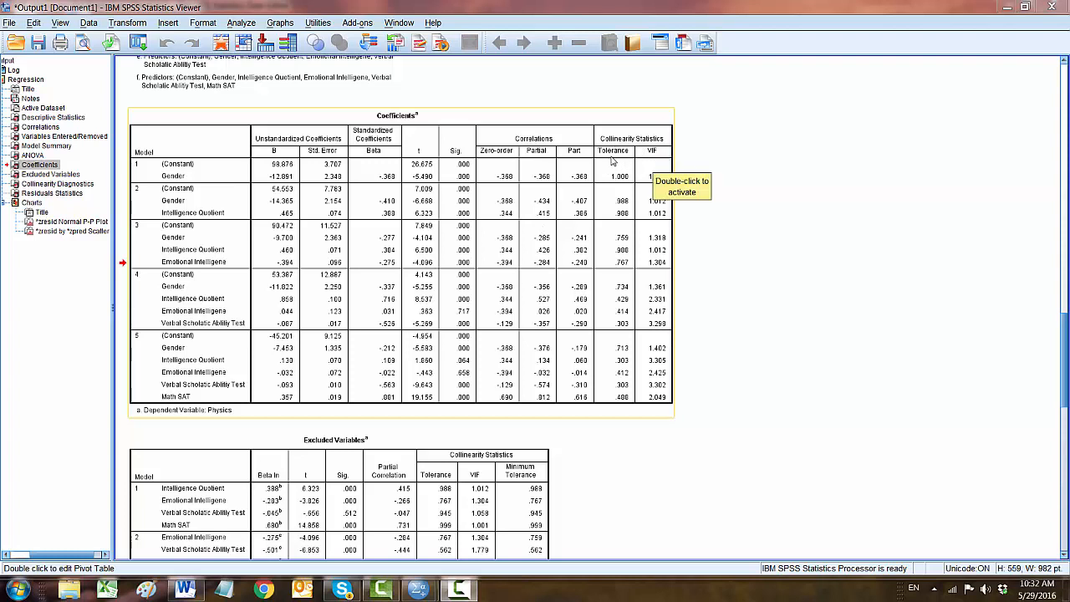
pyautogui.moveTo(616, 170)
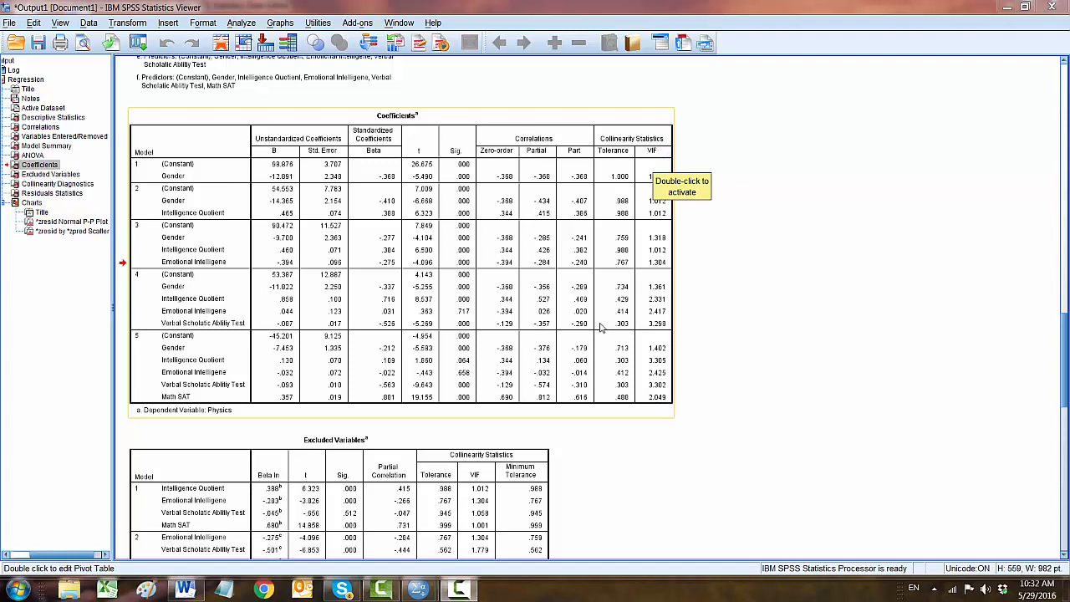
pyautogui.moveTo(859, 247)
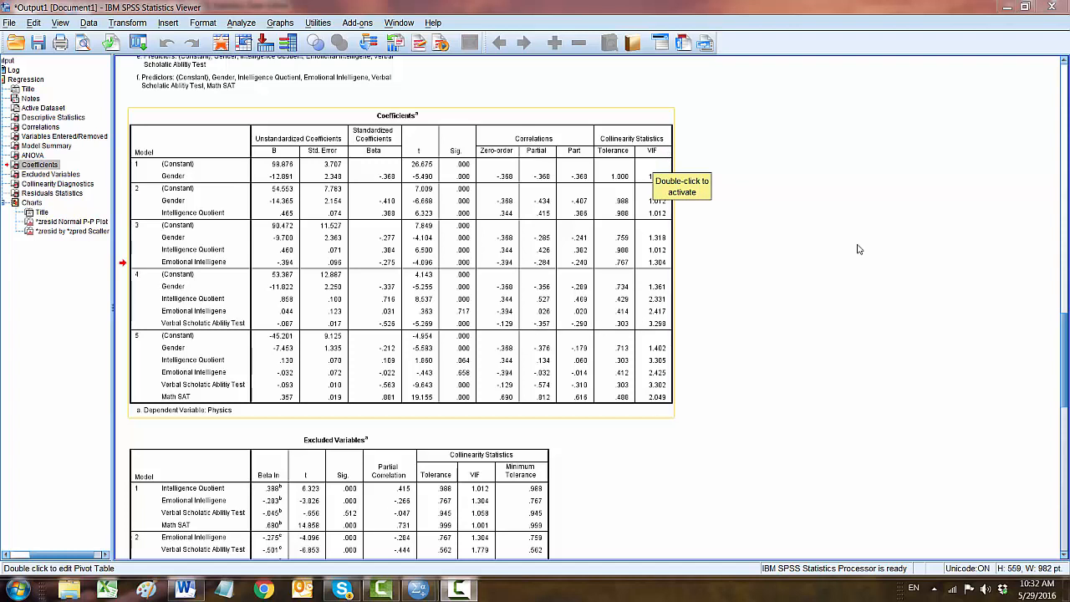
# Step: Show the normal P-P plot of standardized residuals for Physics under Charts
pyautogui.click(70, 221)
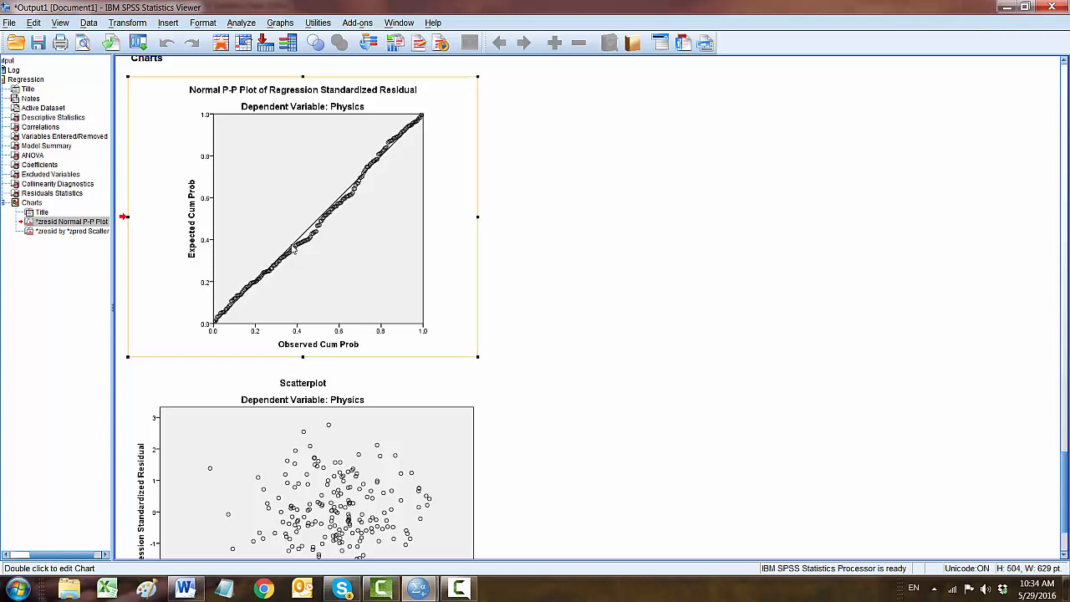
pyautogui.moveTo(281, 254)
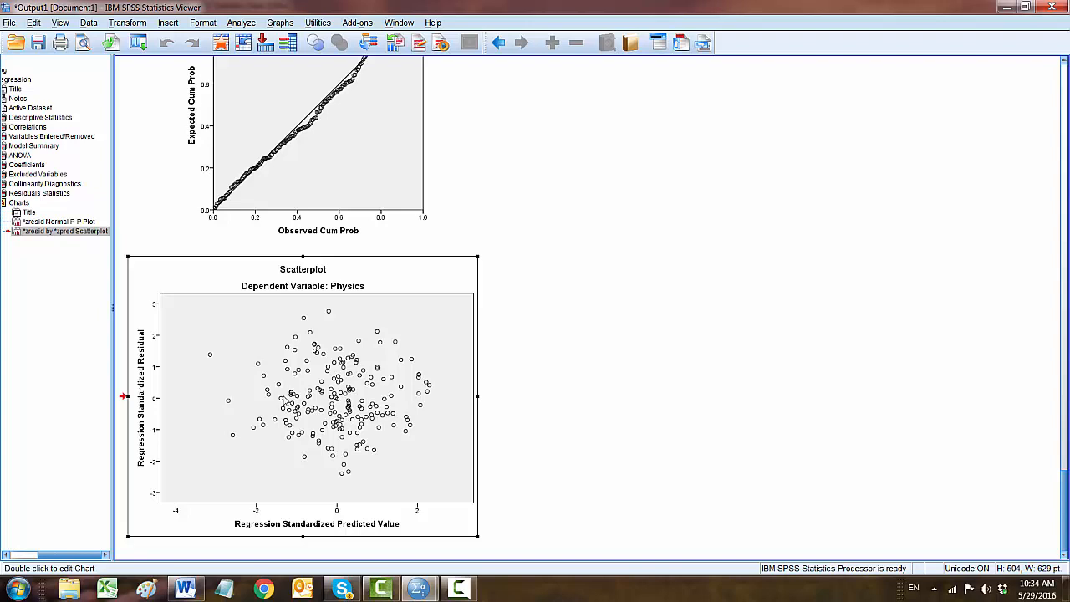
pyautogui.moveTo(287, 393)
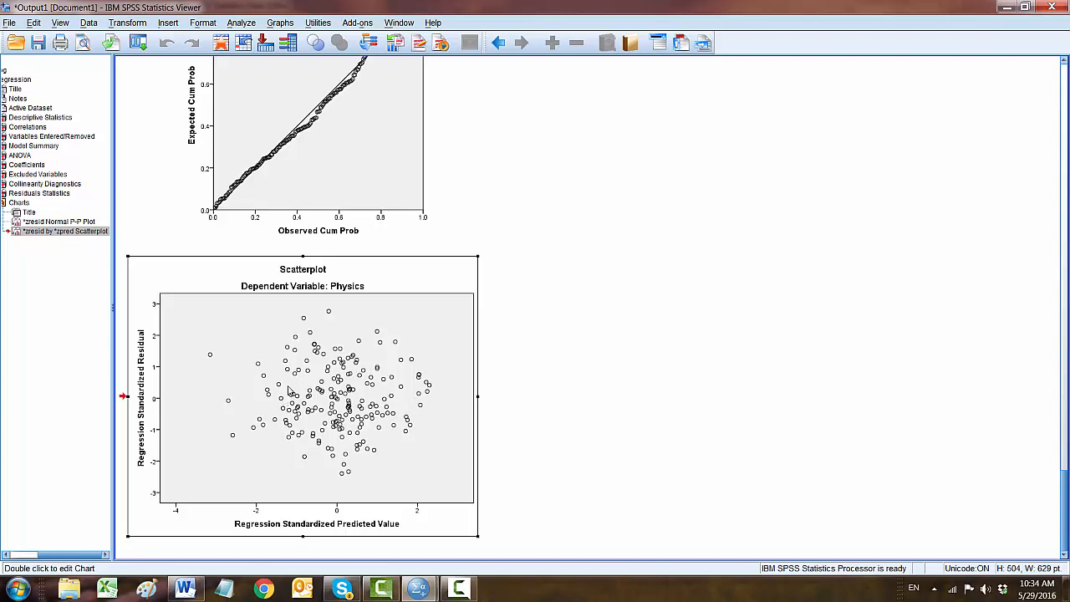
# Step: Select the scatterplot of standardized residuals against standardized predicted values
pyautogui.click(291, 391)
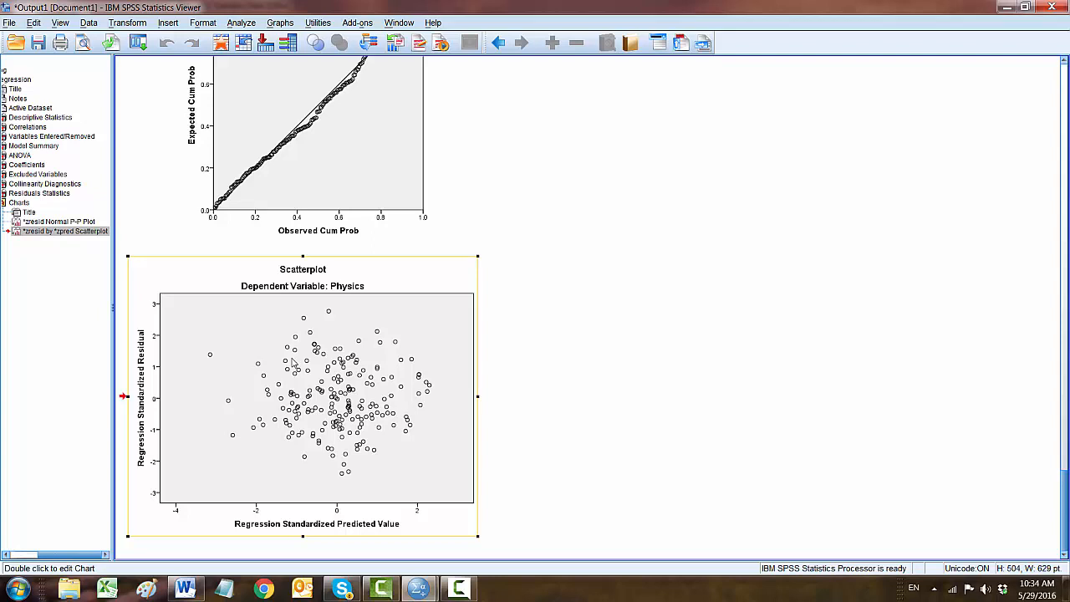
pyautogui.moveTo(348, 317)
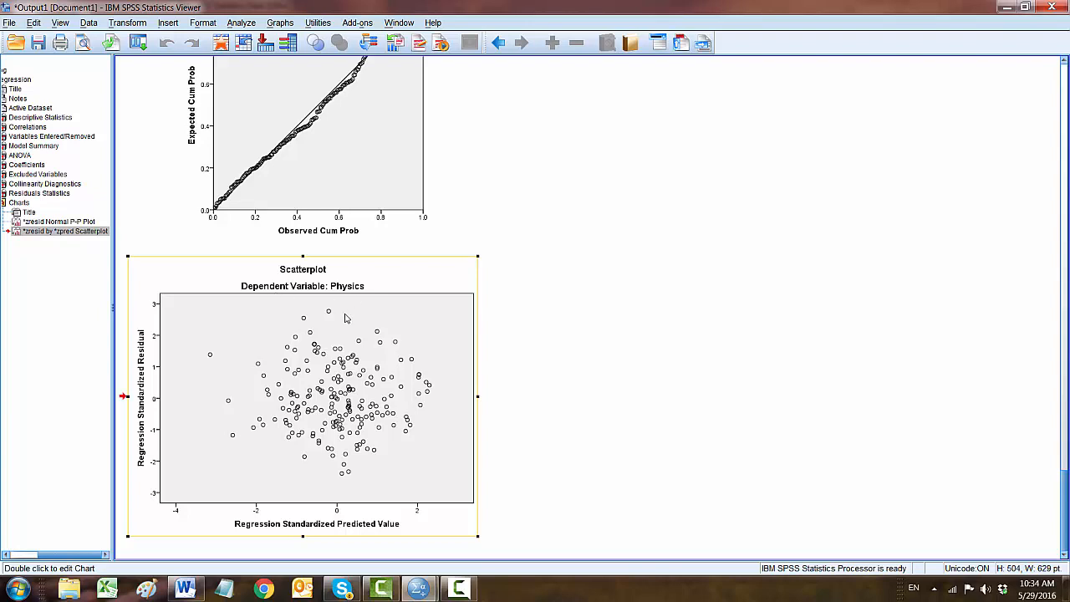
pyautogui.moveTo(308, 301)
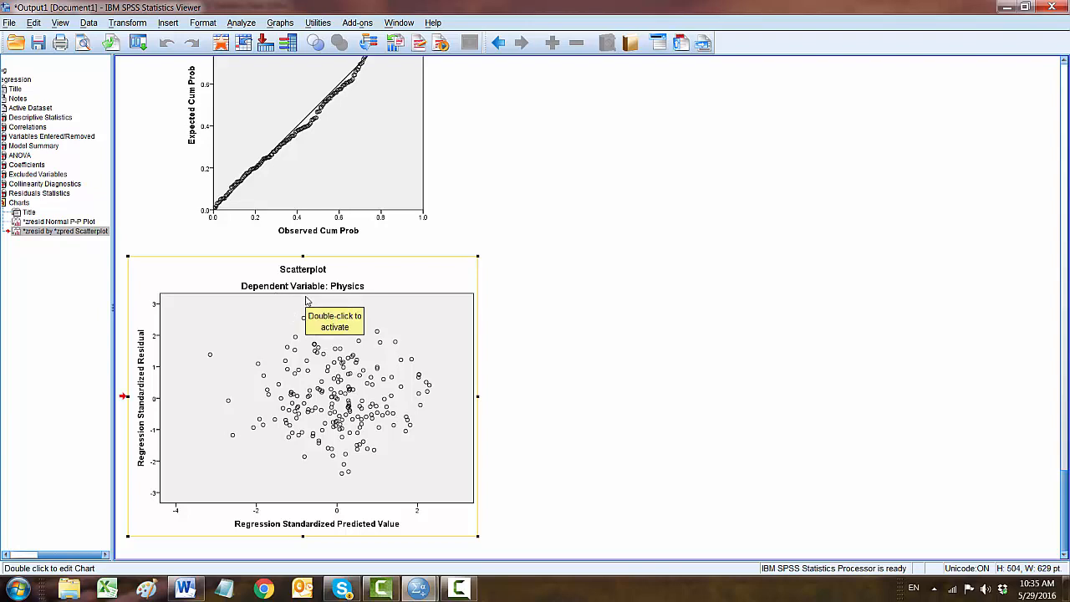
pyautogui.moveTo(330, 301)
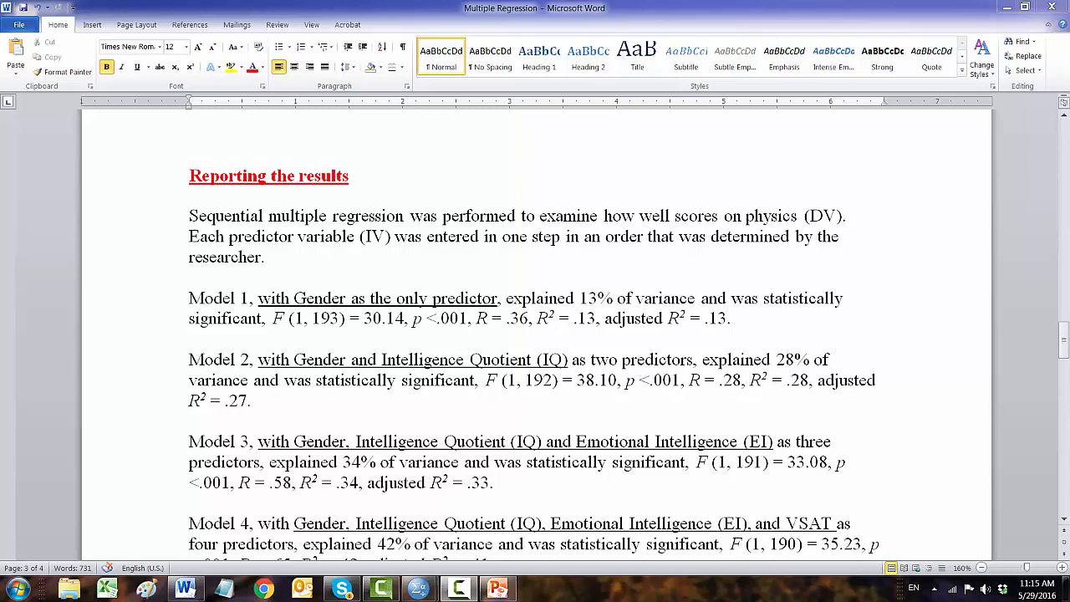
pyautogui.moveTo(554, 249)
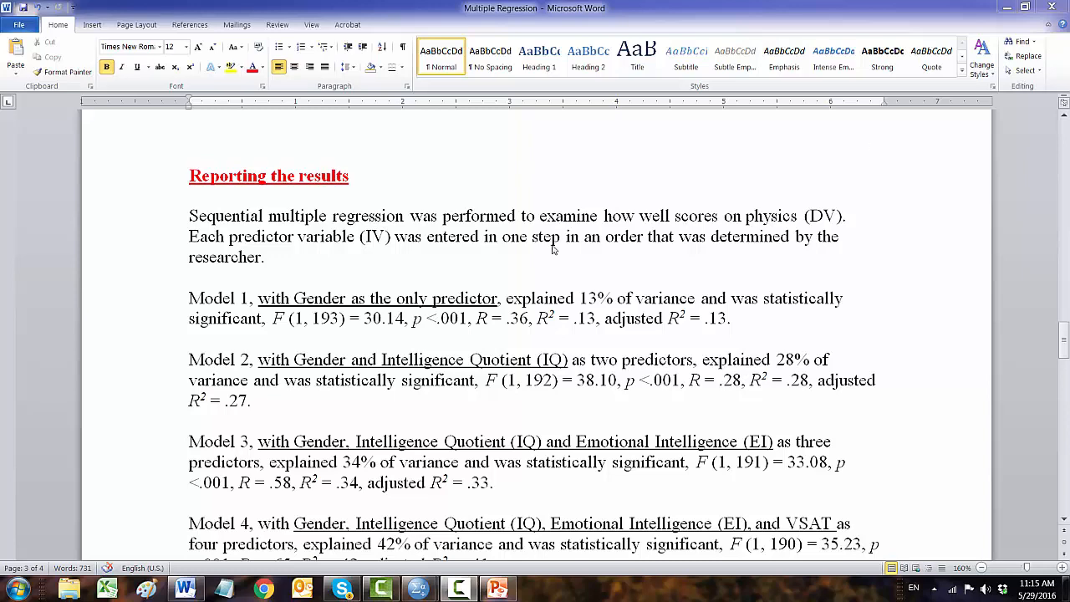
pyautogui.moveTo(519, 284)
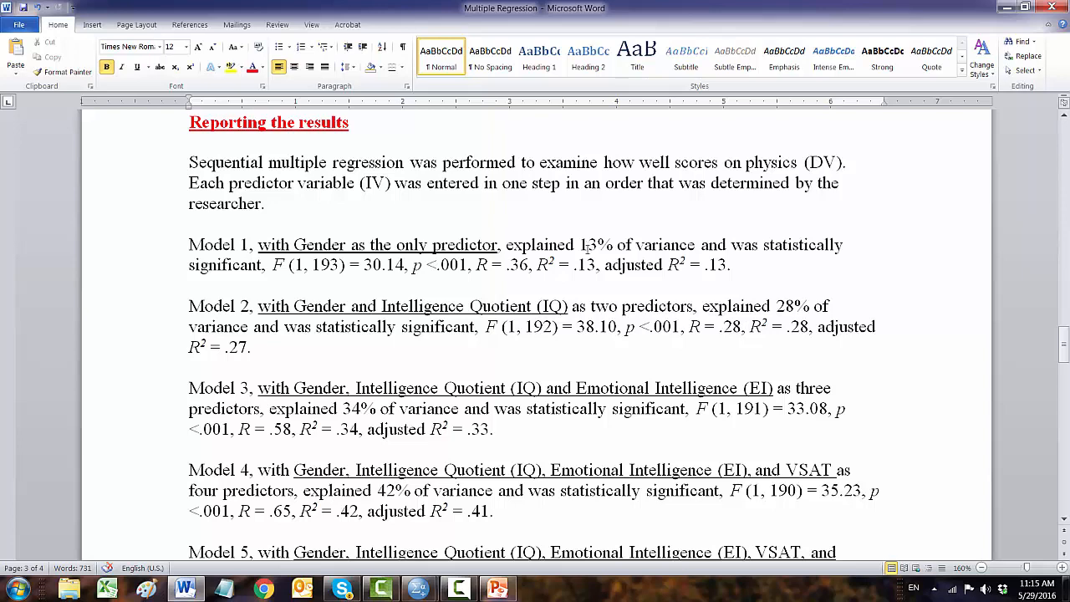
# Step: Scroll through the Model 1–5 write-ups in the Reporting the results section
pyautogui.scroll(-3)
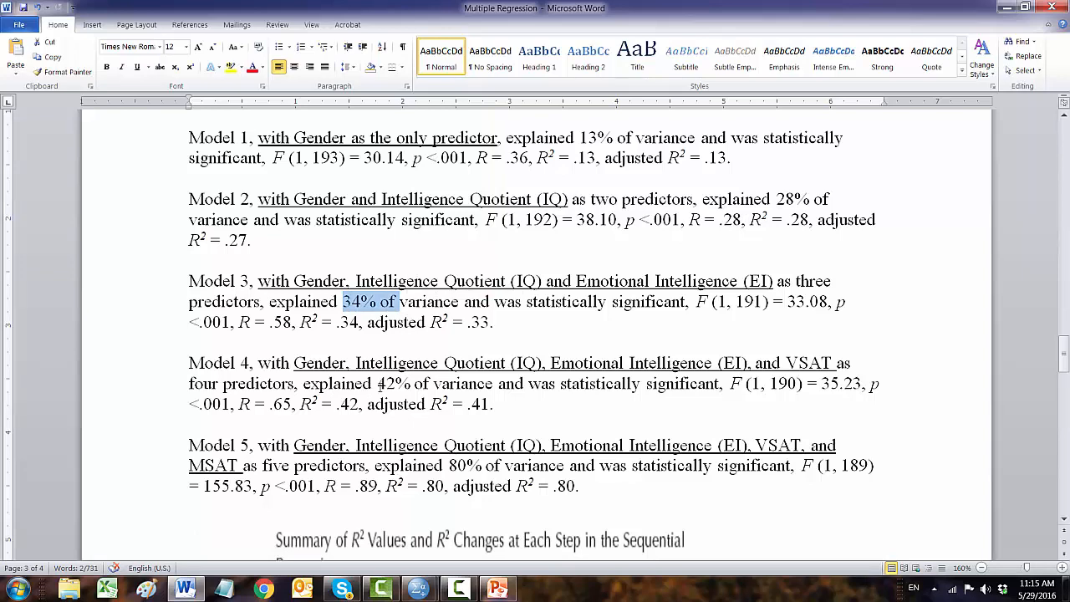
pyautogui.scroll(-3)
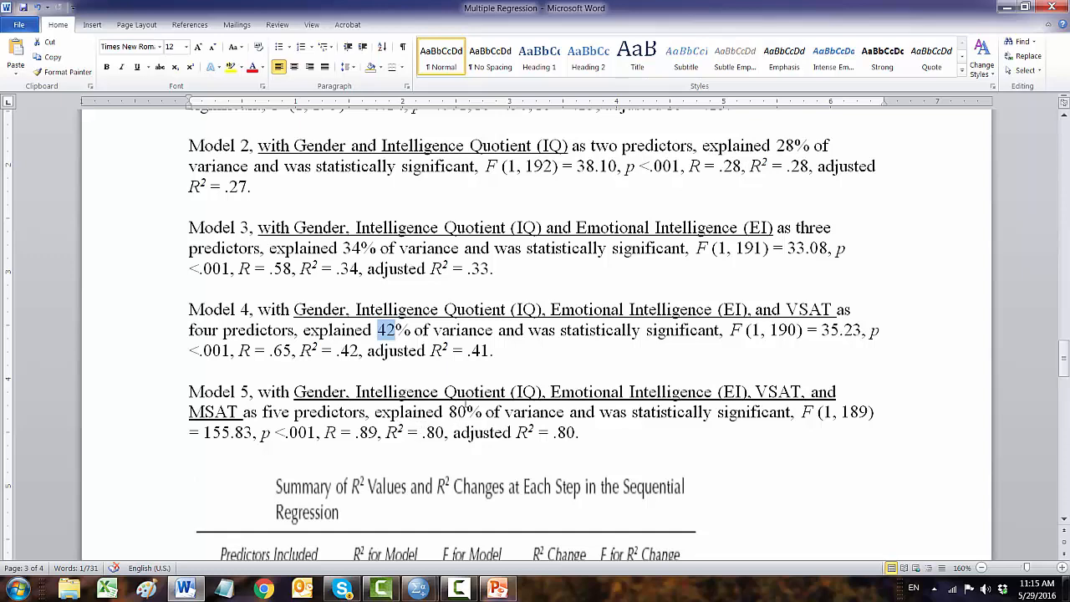
pyautogui.scroll(-3)
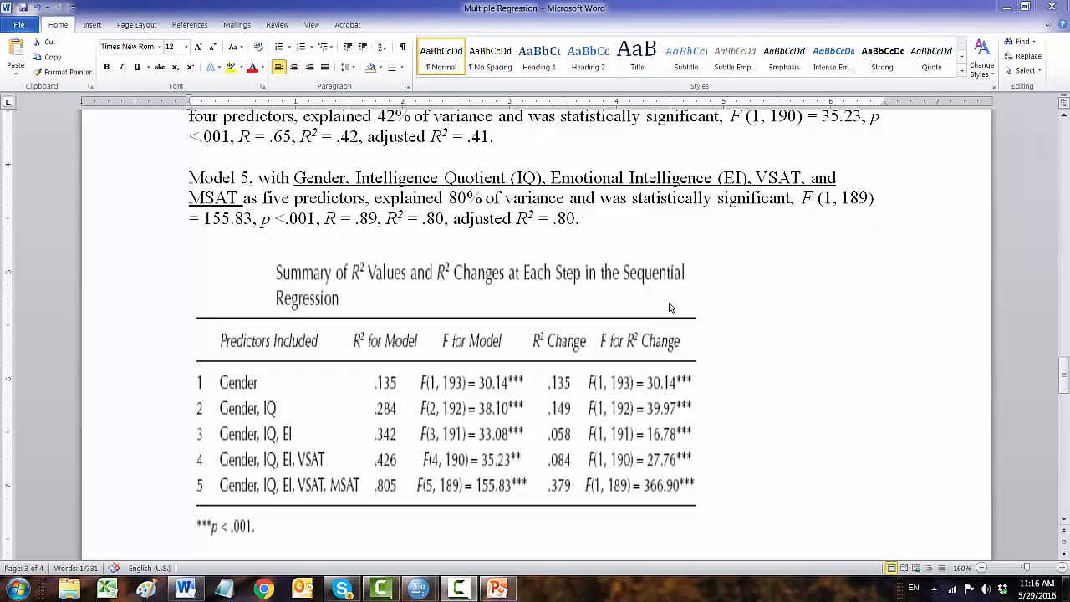
pyautogui.moveTo(625, 225)
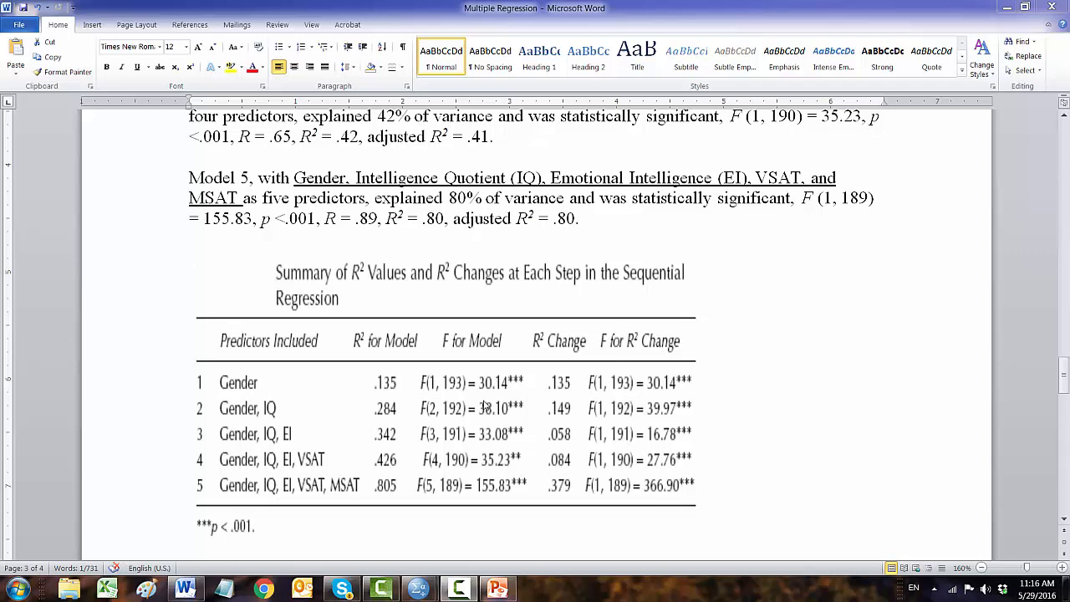
pyautogui.moveTo(405, 316)
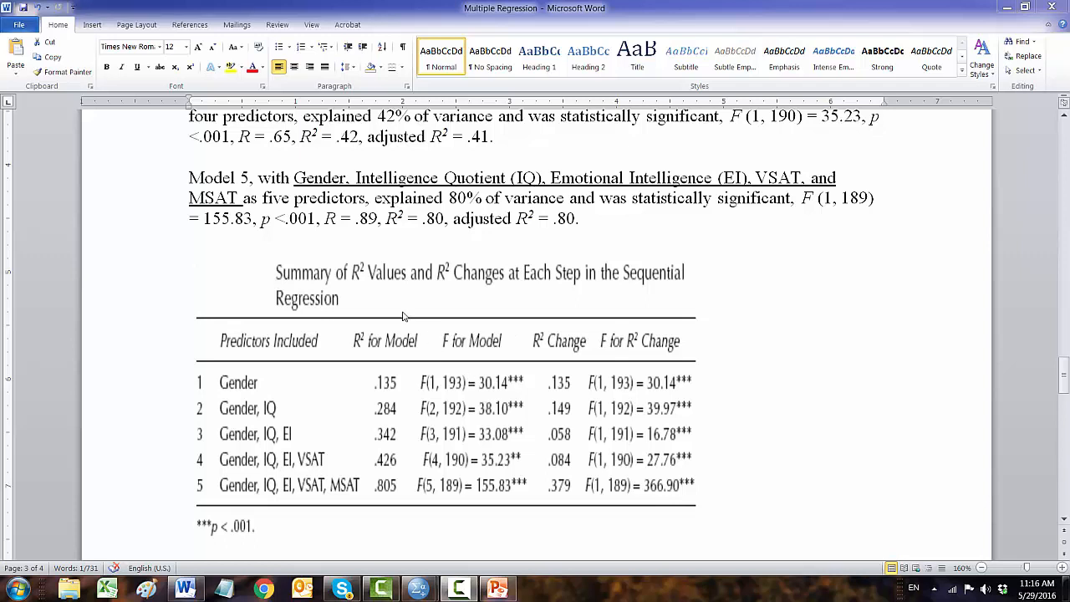
pyautogui.moveTo(632, 291)
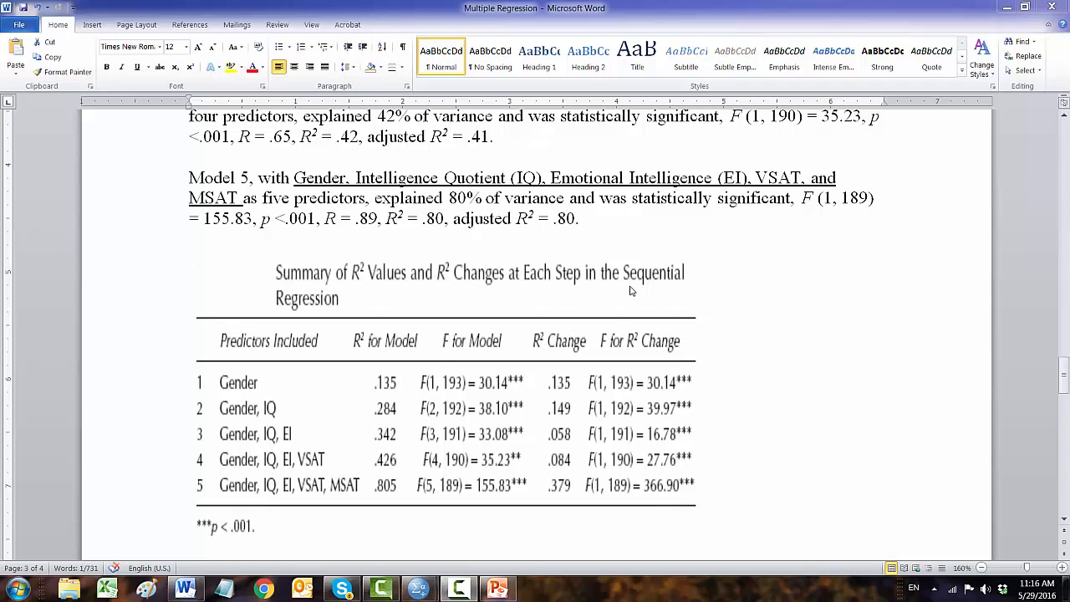
pyautogui.moveTo(391, 296)
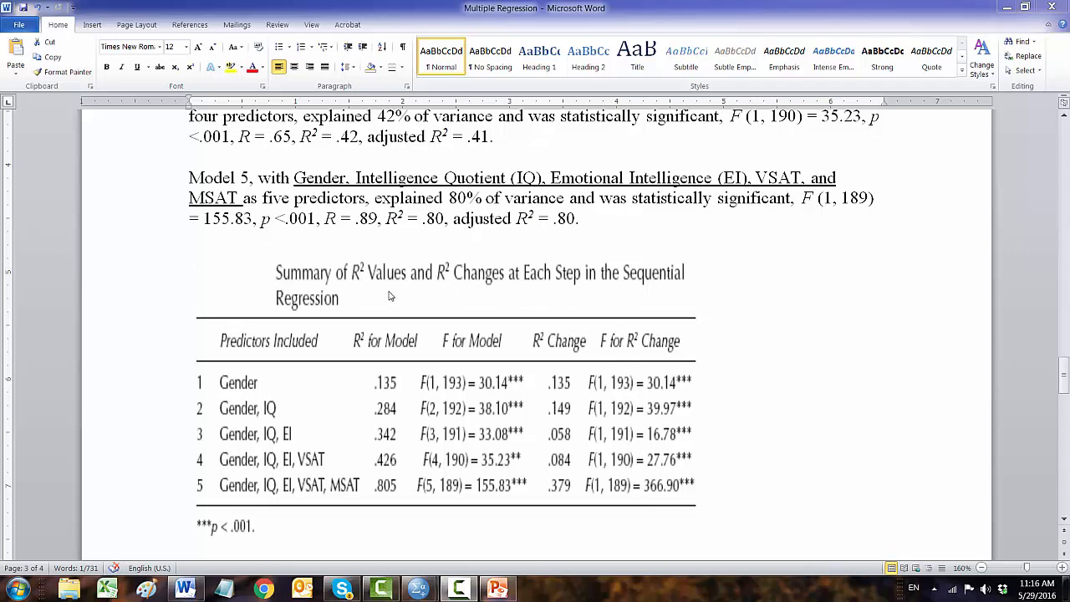
pyautogui.moveTo(478, 296)
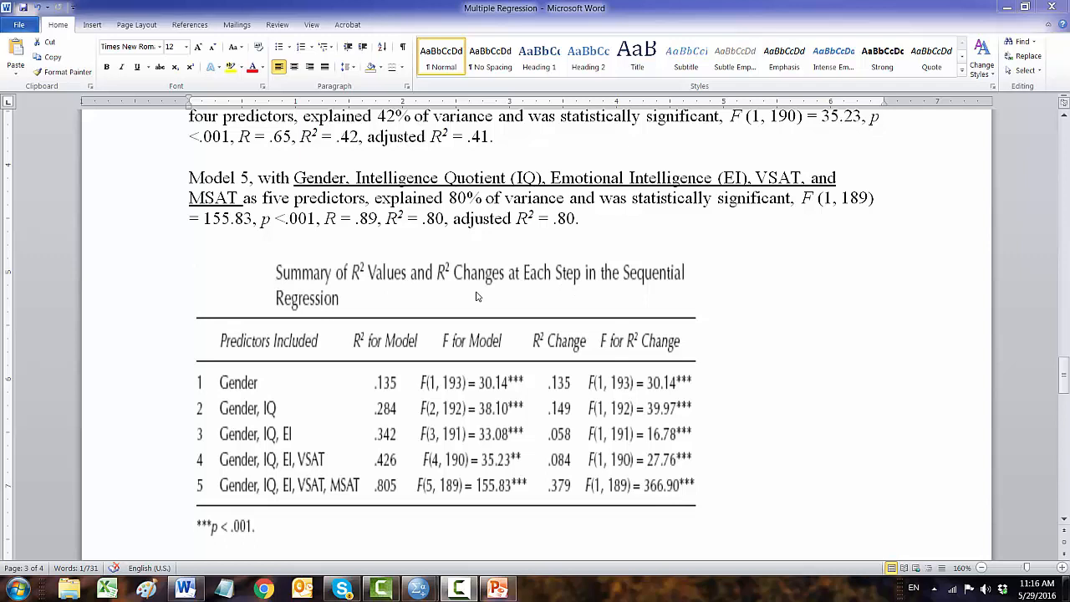
pyautogui.moveTo(278, 438)
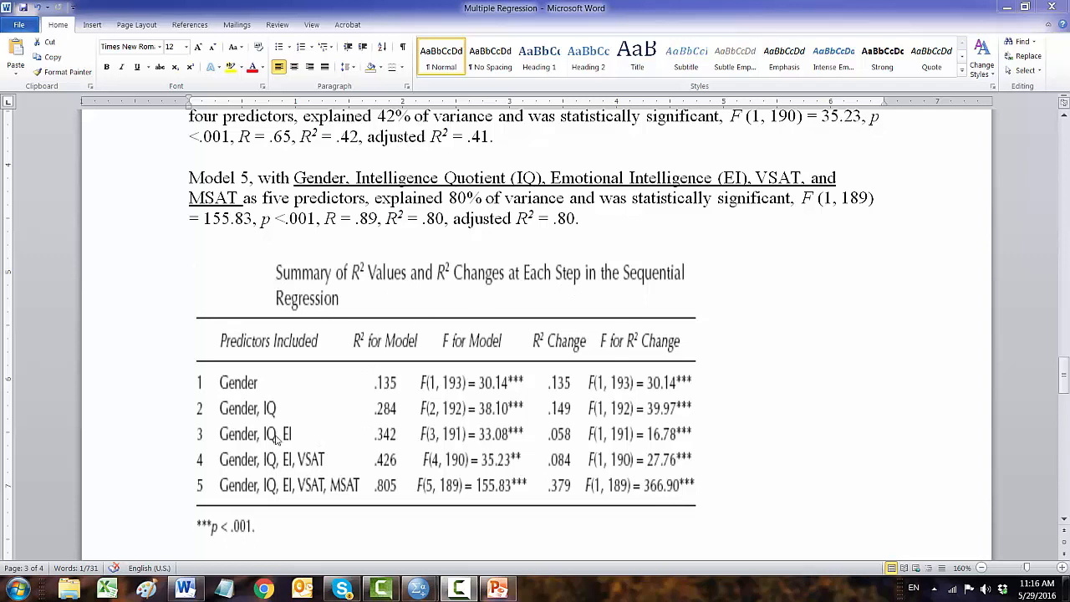
pyautogui.moveTo(238, 396)
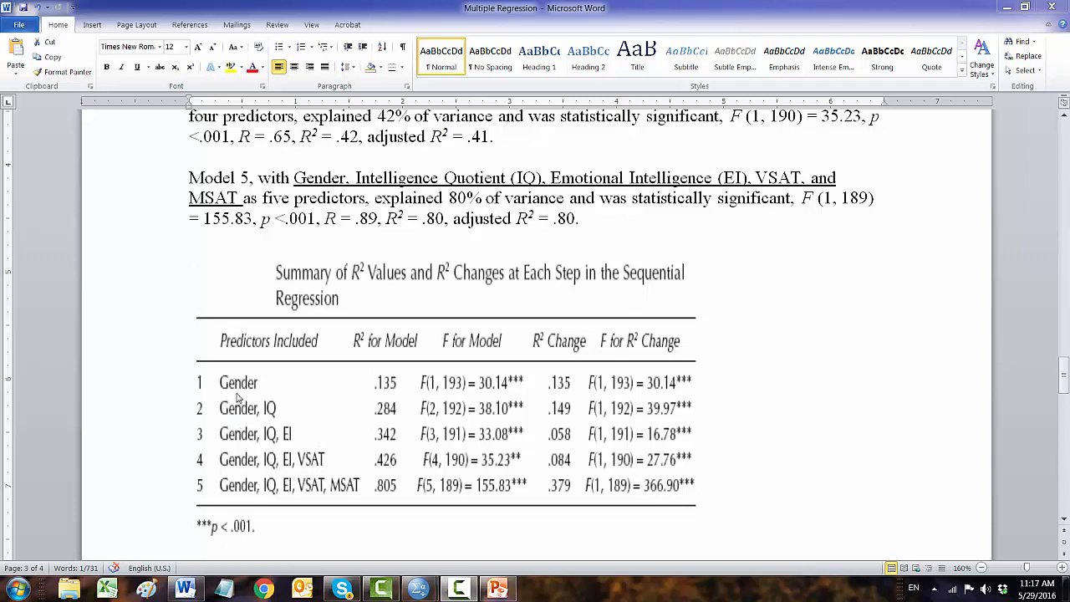
pyautogui.moveTo(308, 468)
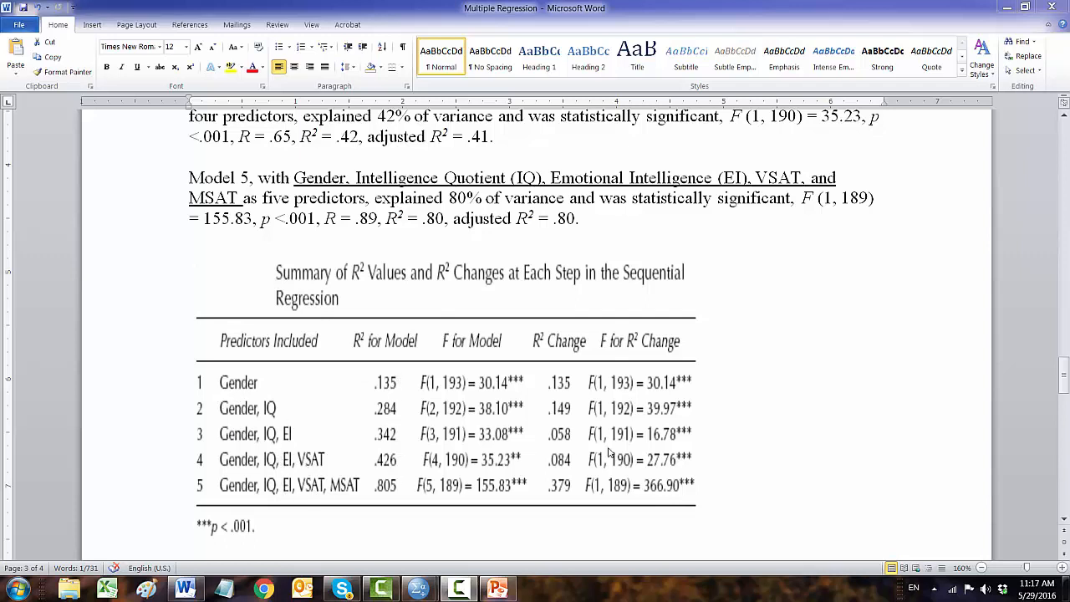
pyautogui.moveTo(682, 386)
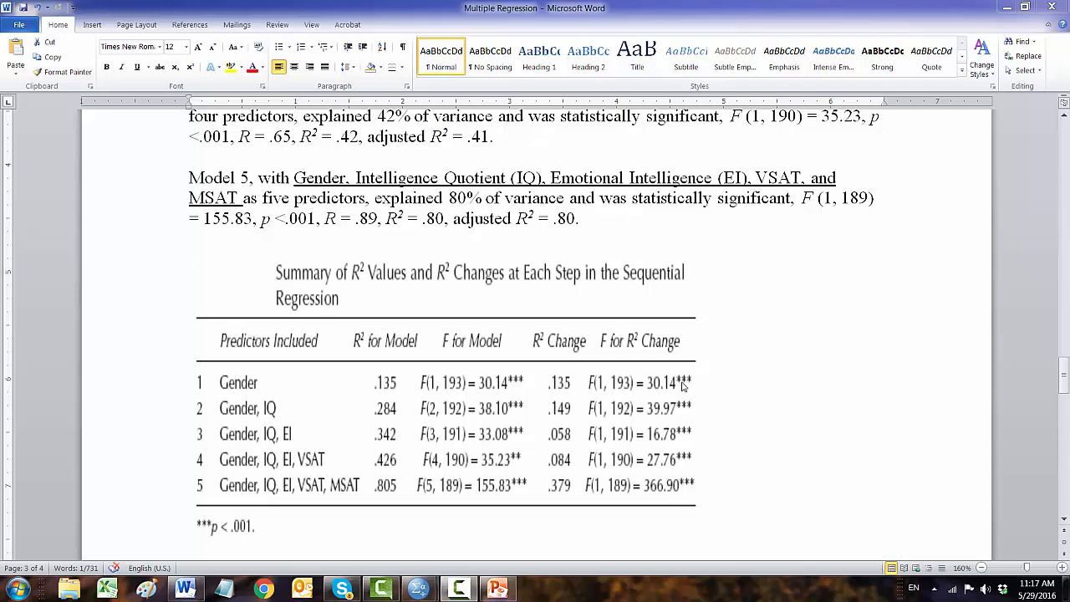
pyautogui.moveTo(689, 388)
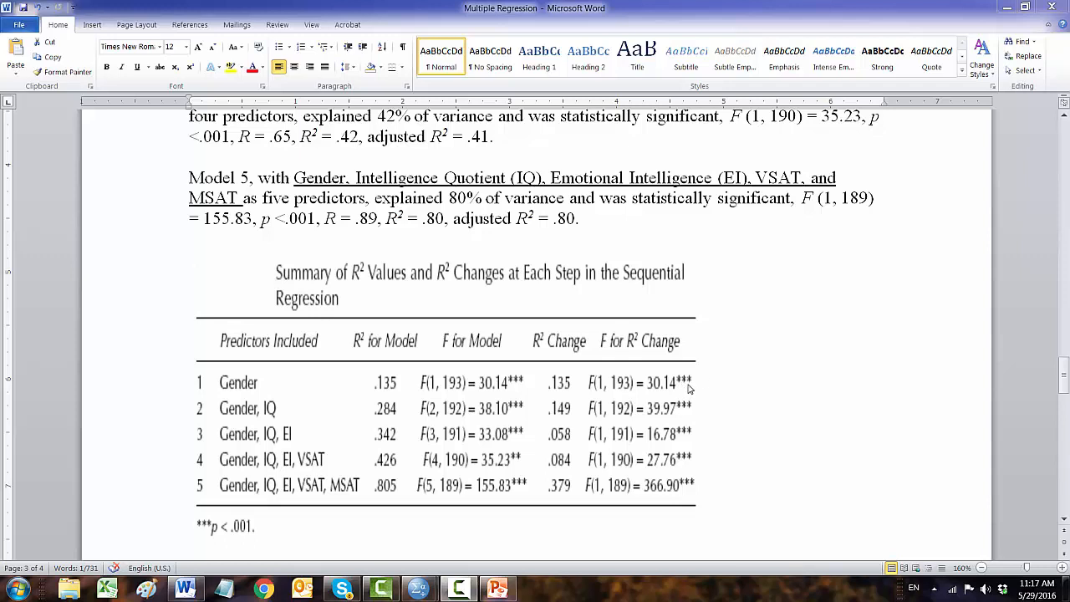
pyautogui.moveTo(695, 388)
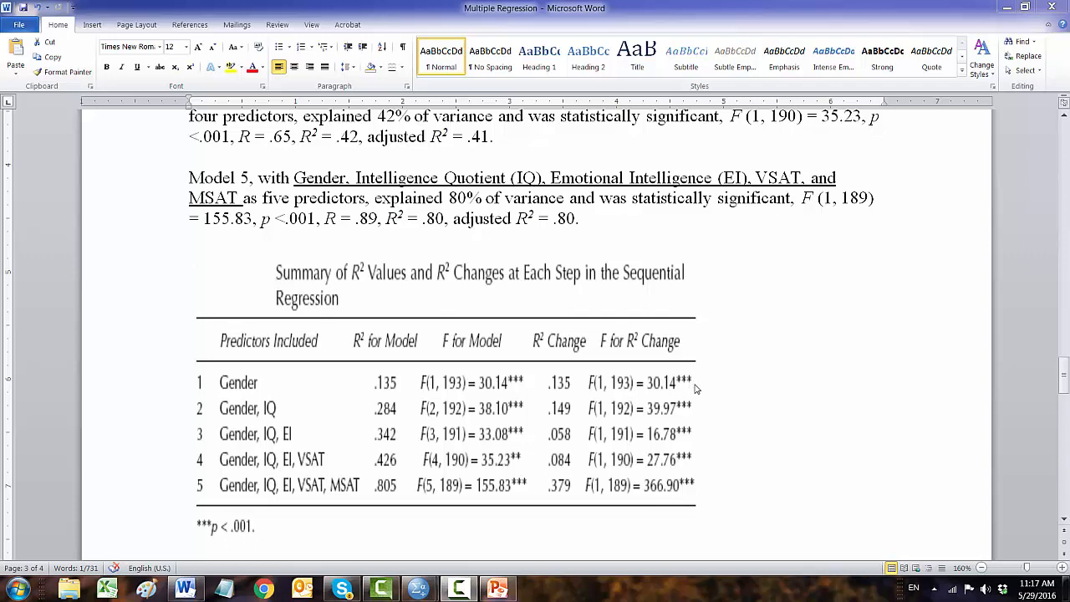
pyautogui.moveTo(207, 538)
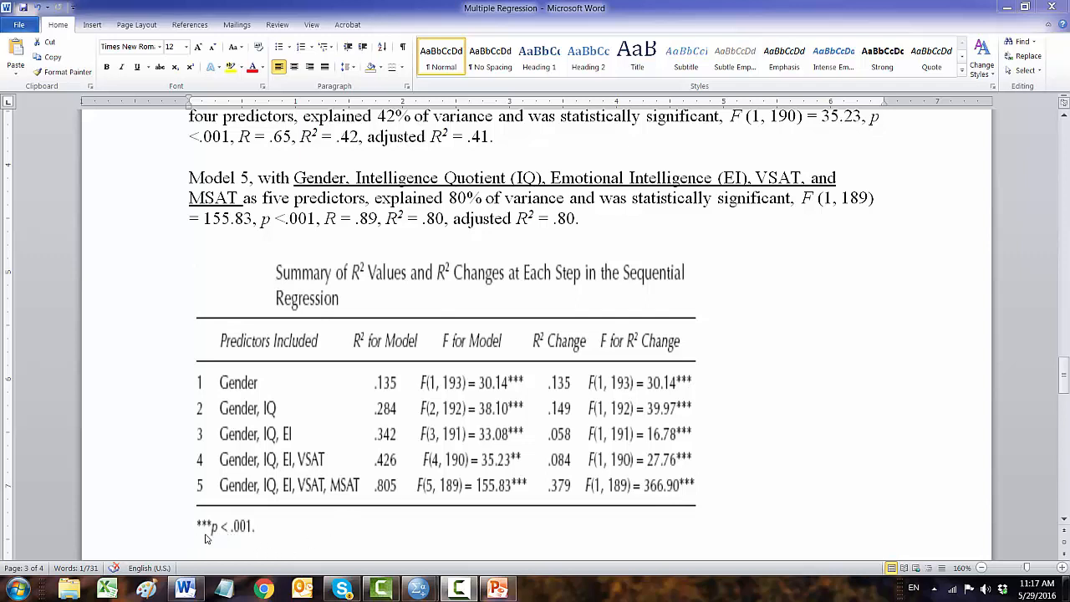
pyautogui.moveTo(269, 542)
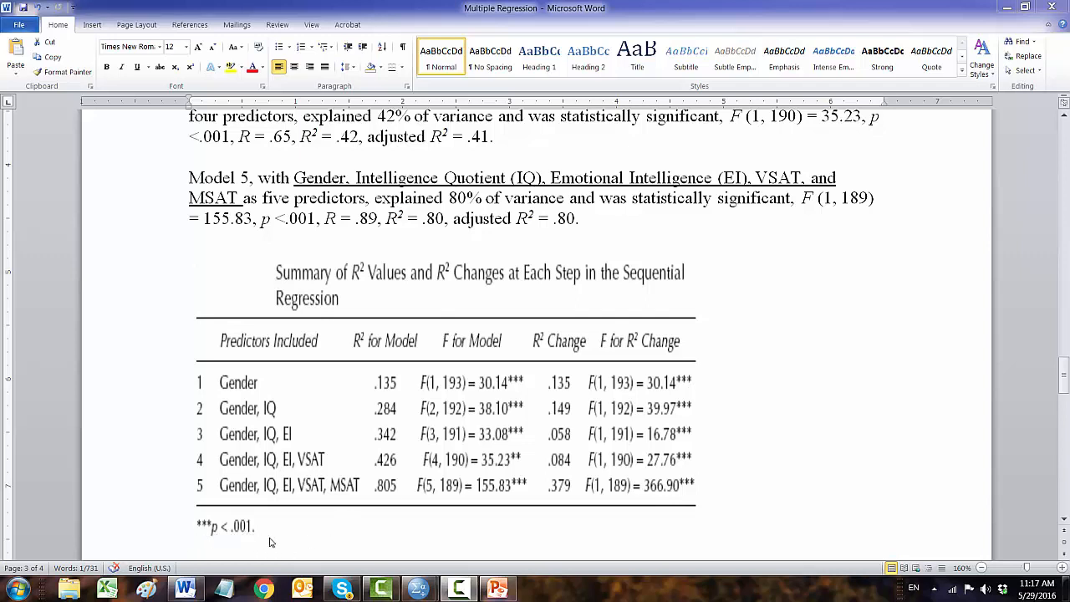
pyautogui.scroll(-3)
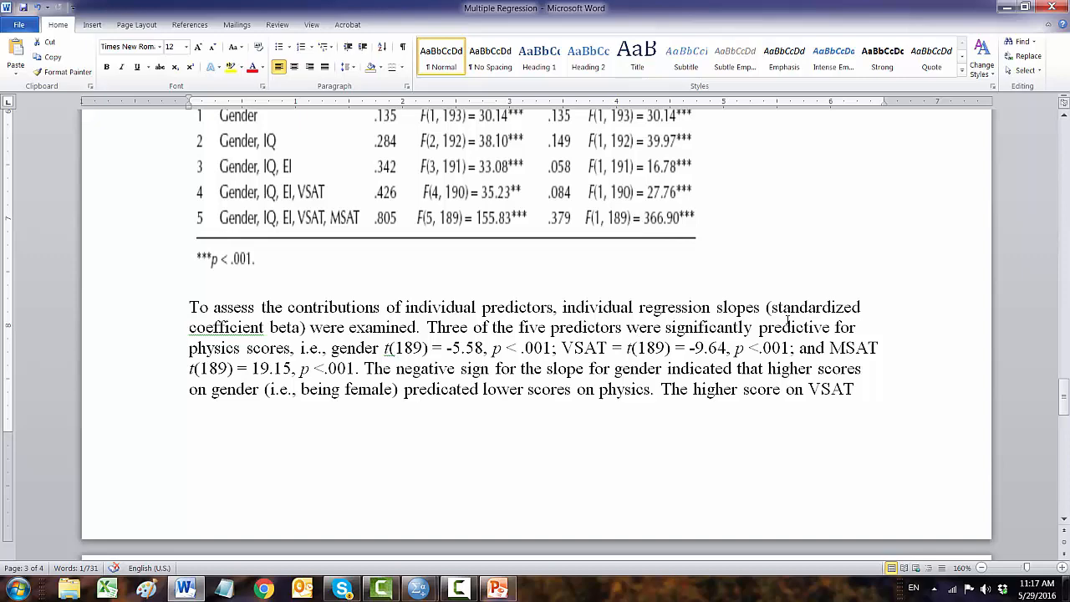
pyautogui.scroll(-3)
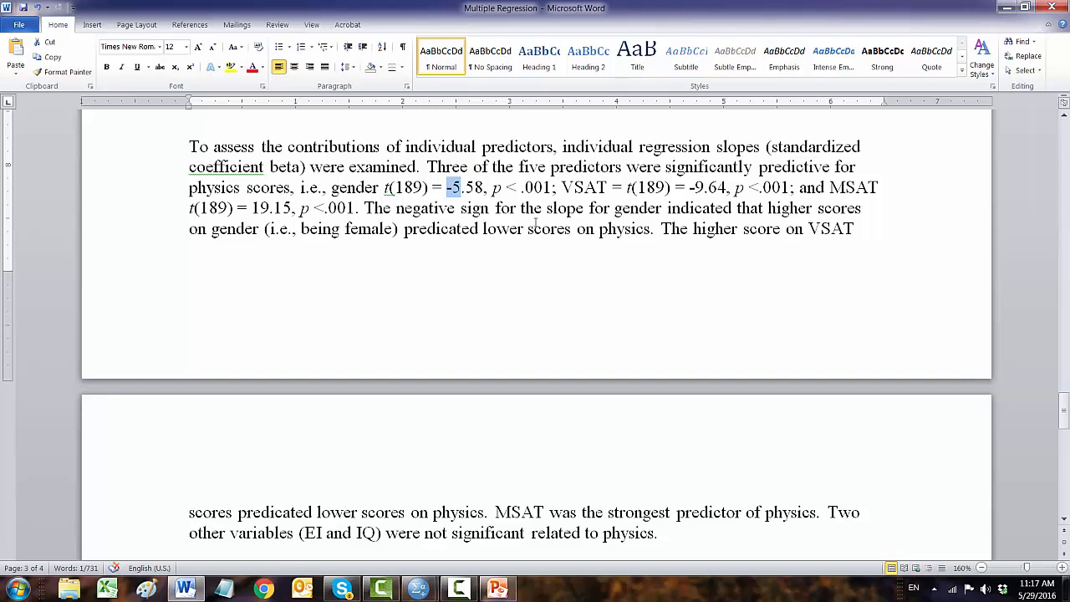
pyautogui.moveTo(555, 258)
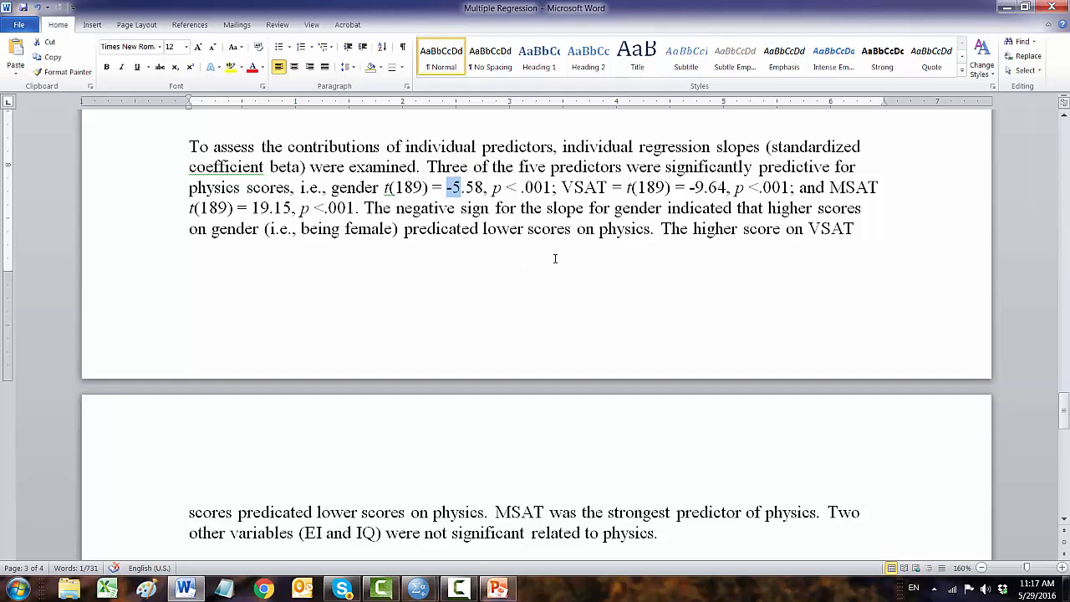
pyautogui.scroll(-3)
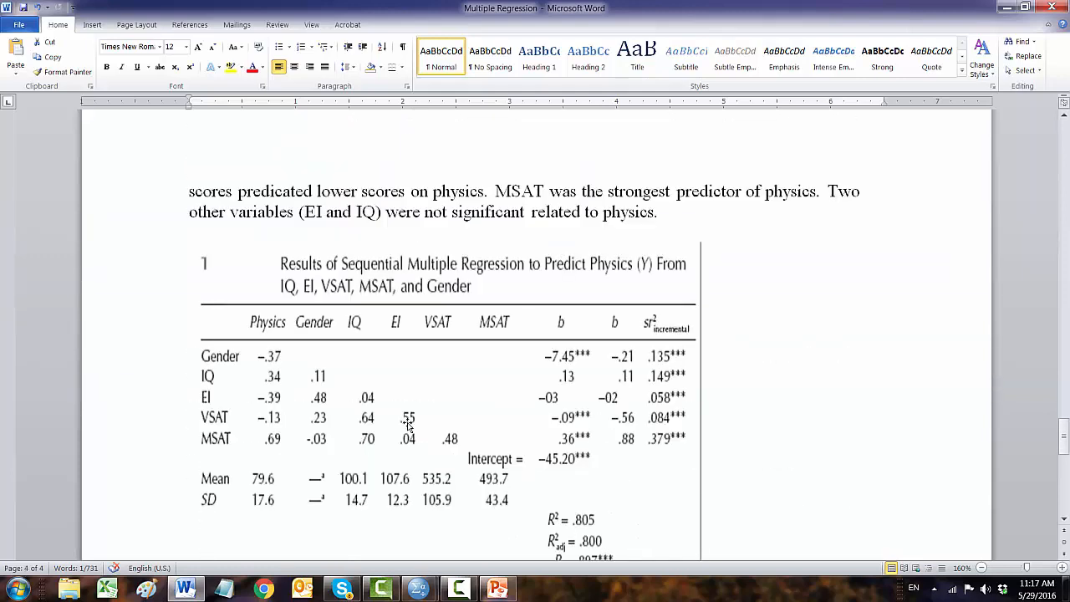
pyautogui.scroll(-3)
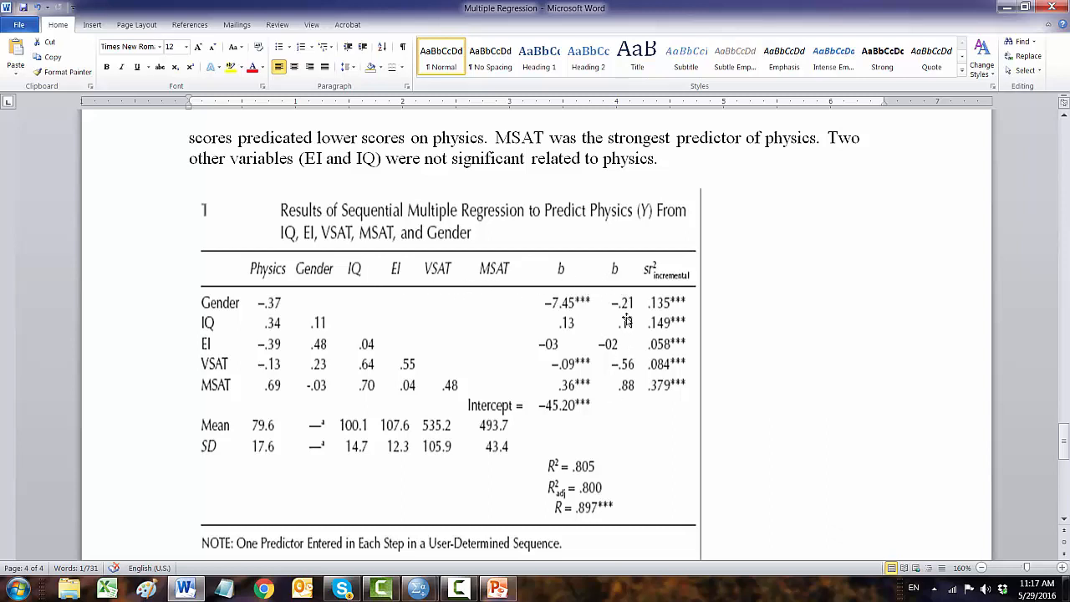
pyautogui.scroll(-3)
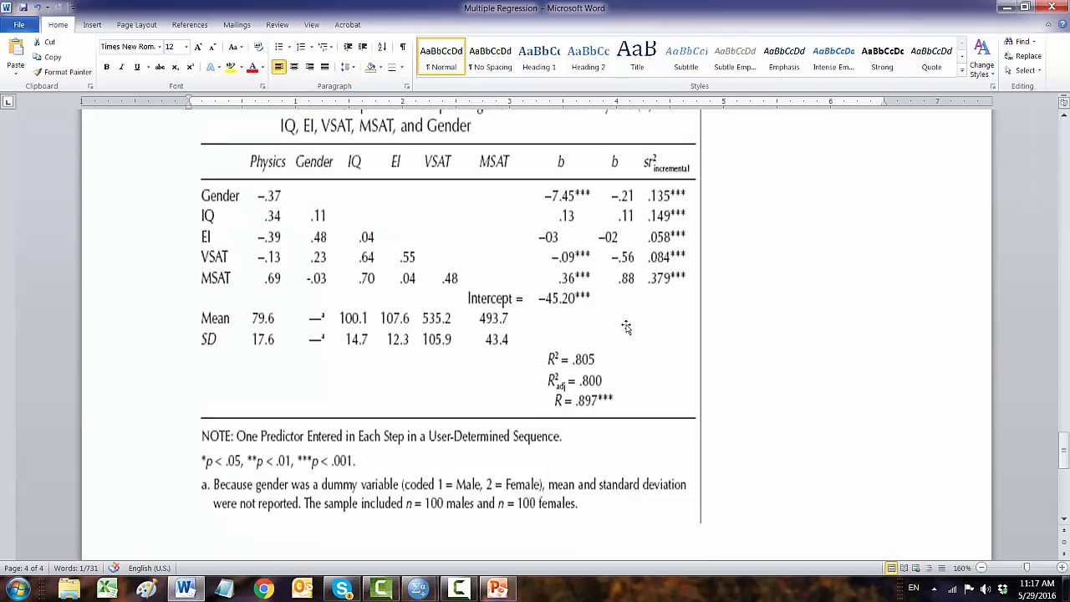
pyautogui.moveTo(775, 321)
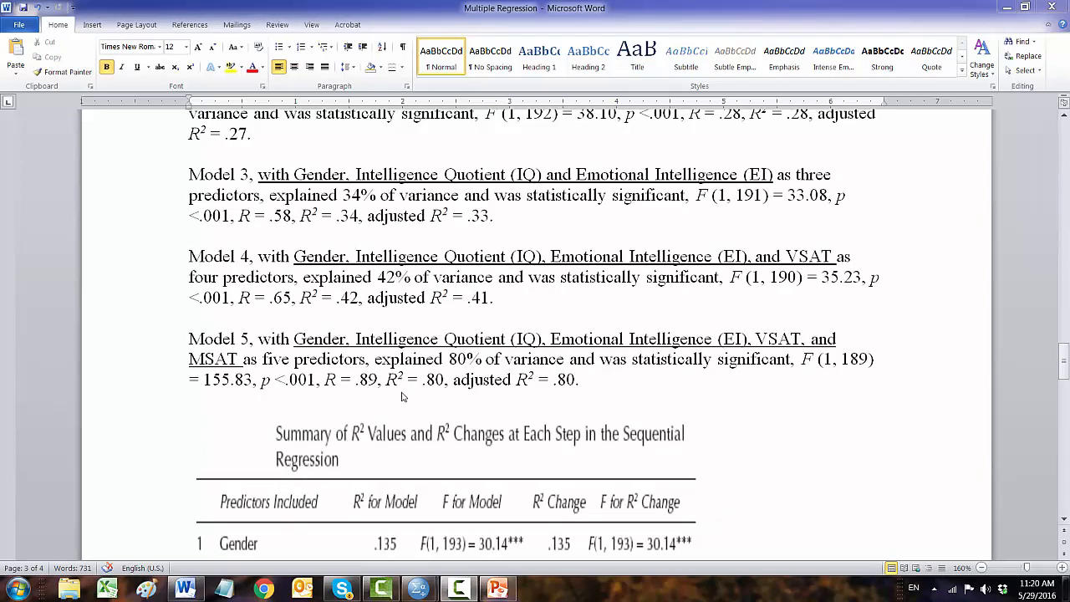
pyautogui.moveTo(445, 482)
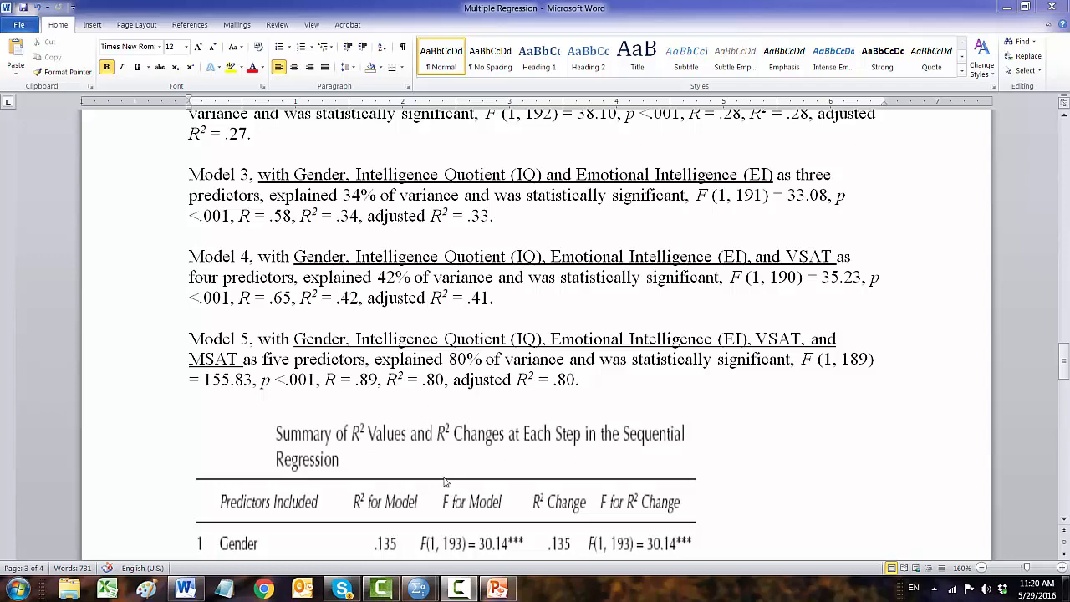
pyautogui.moveTo(423, 402)
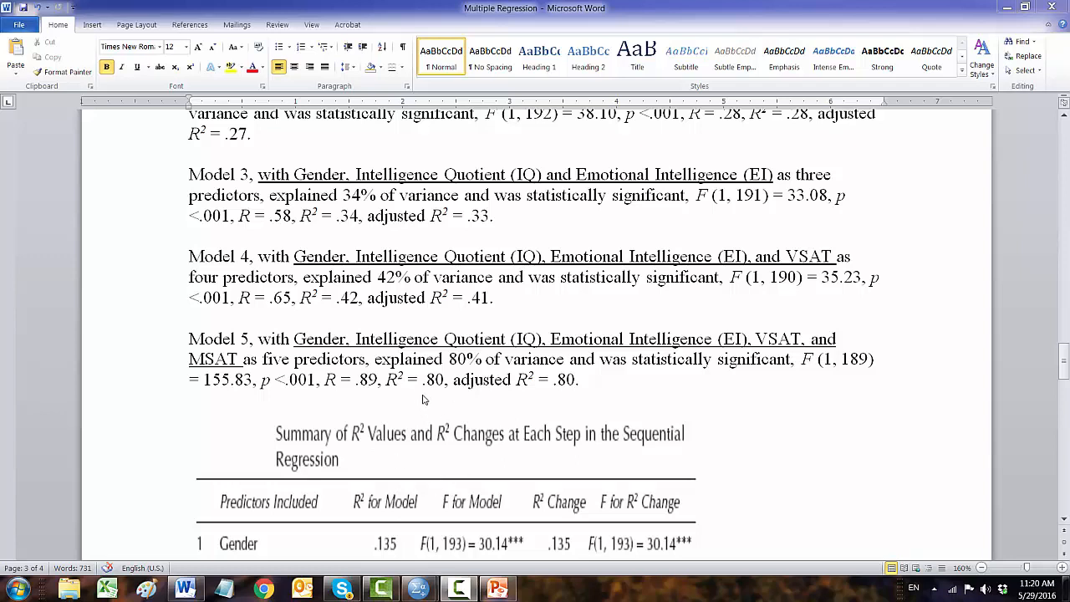
pyautogui.moveTo(402, 321)
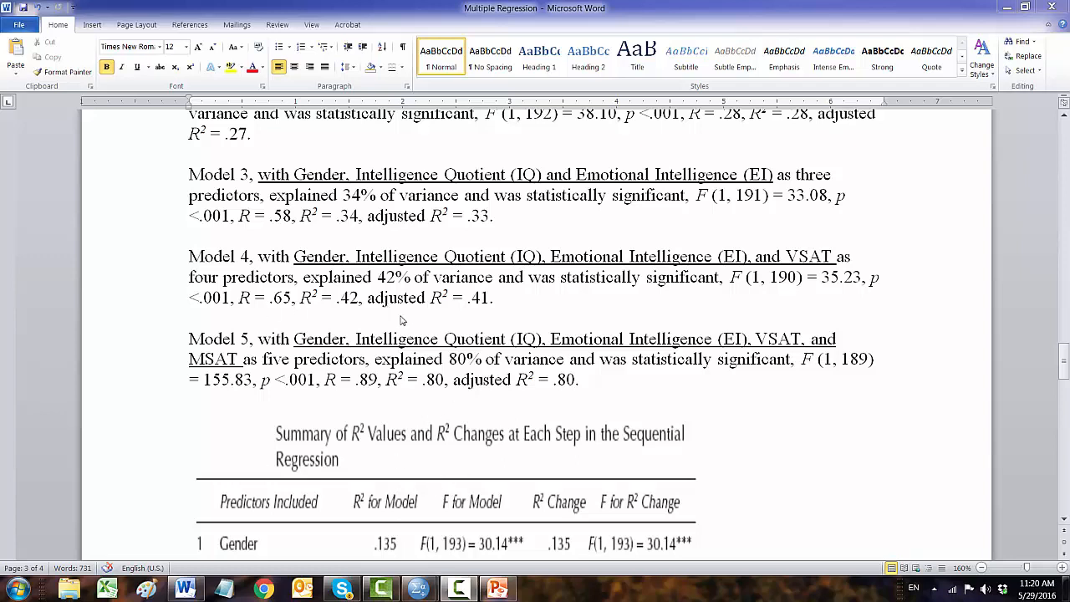
pyautogui.moveTo(308, 217)
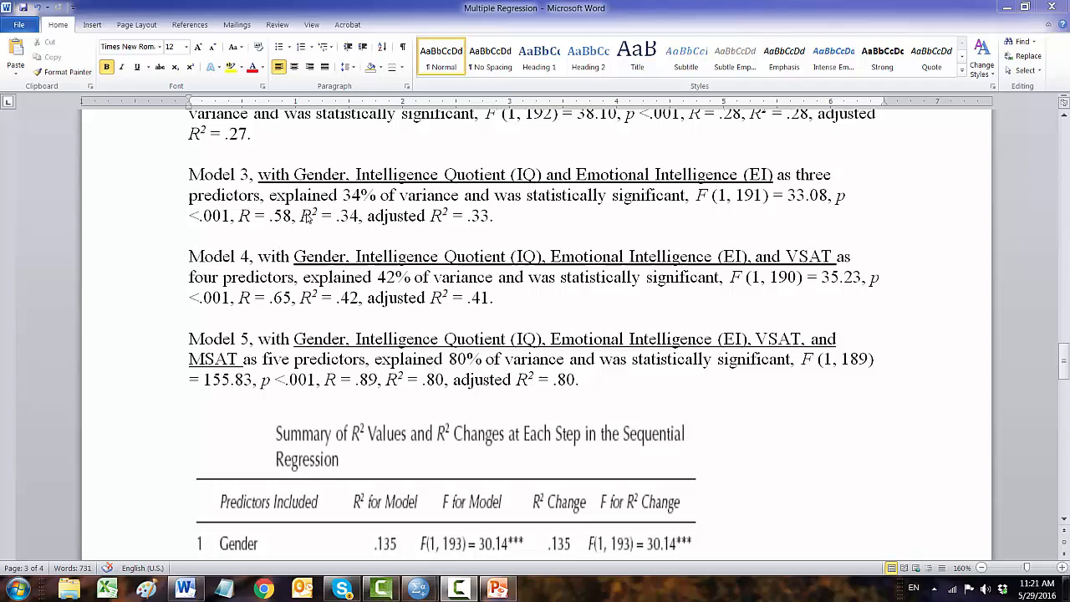
pyautogui.moveTo(379, 298)
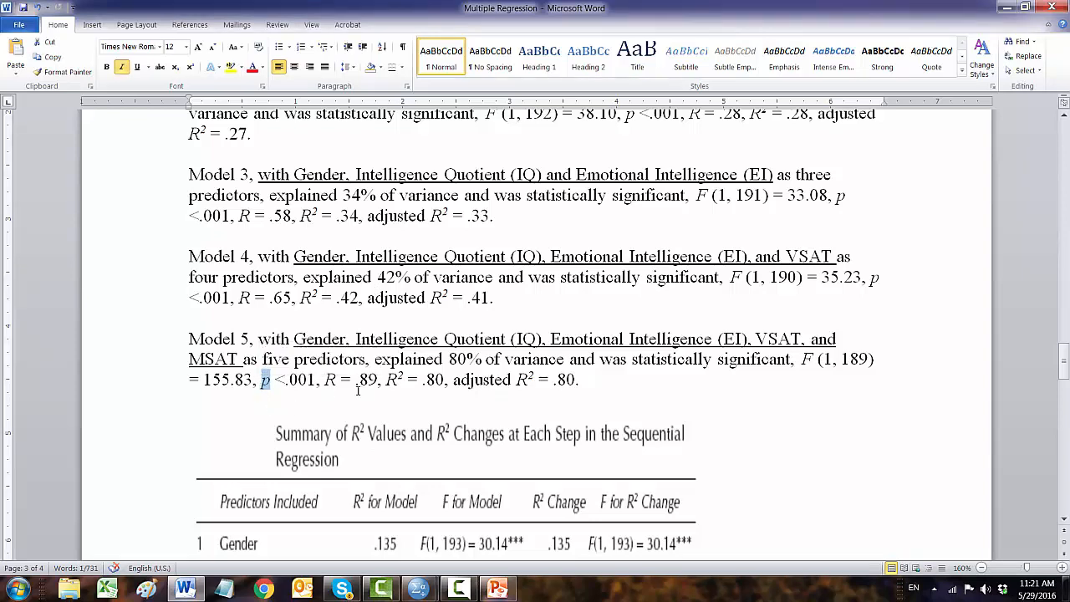
pyautogui.scroll(-3)
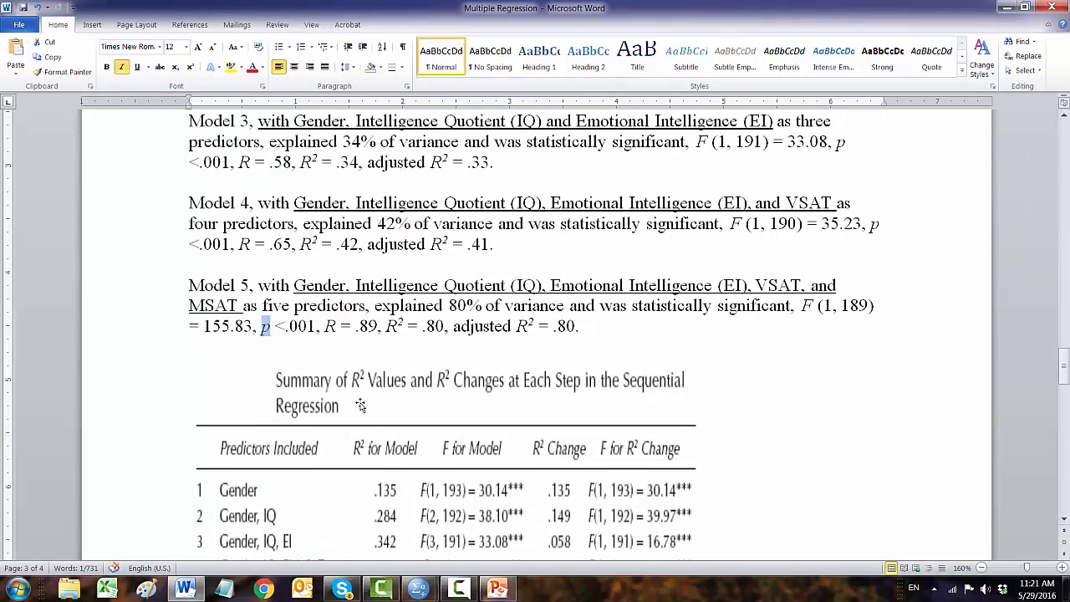
pyautogui.scroll(-3)
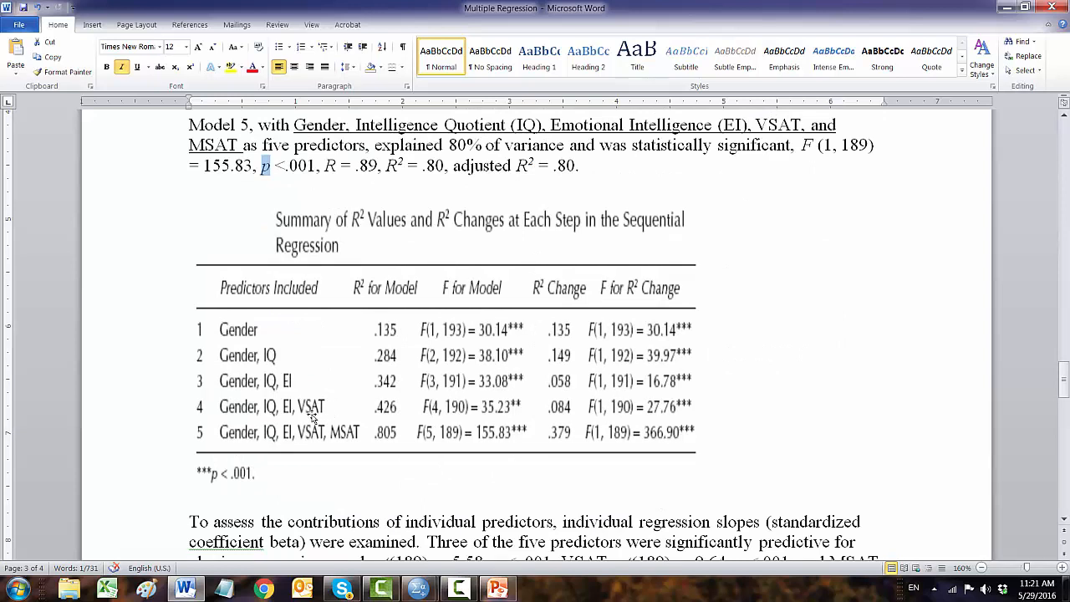
pyautogui.moveTo(411, 350)
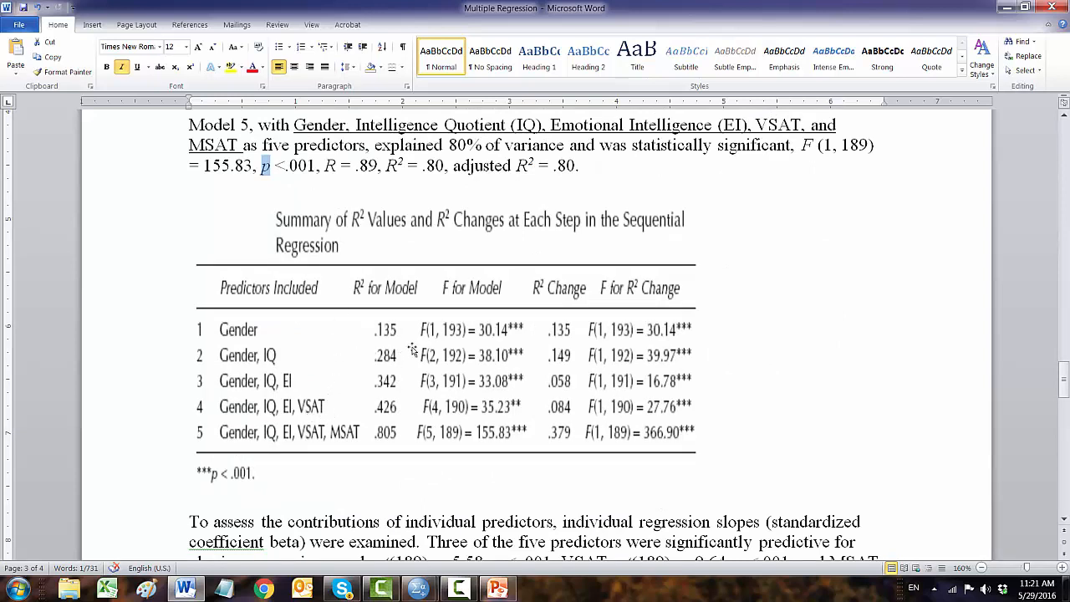
pyautogui.moveTo(87, 539)
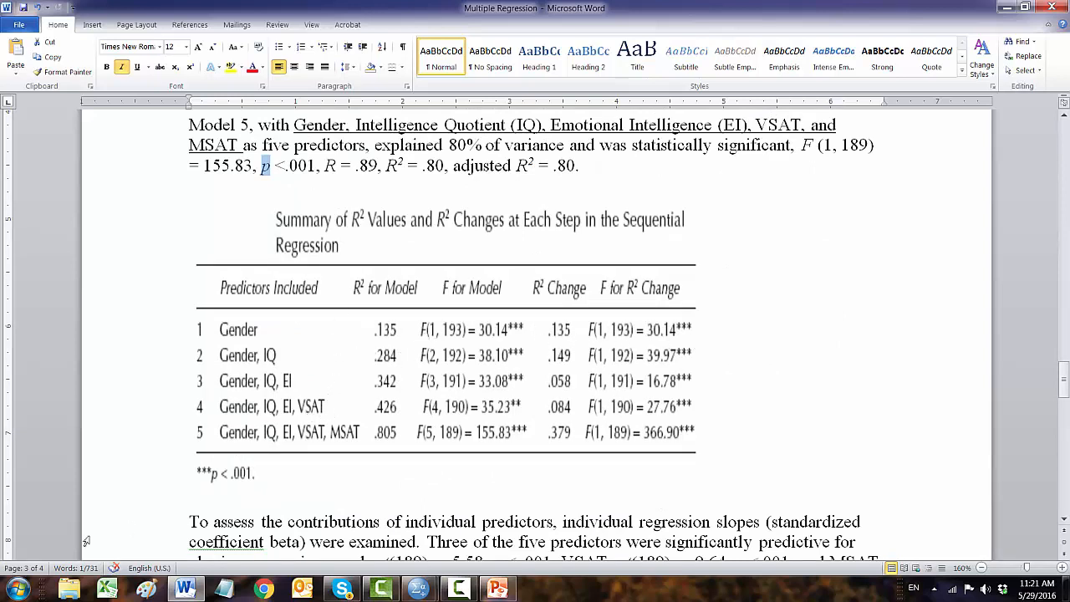